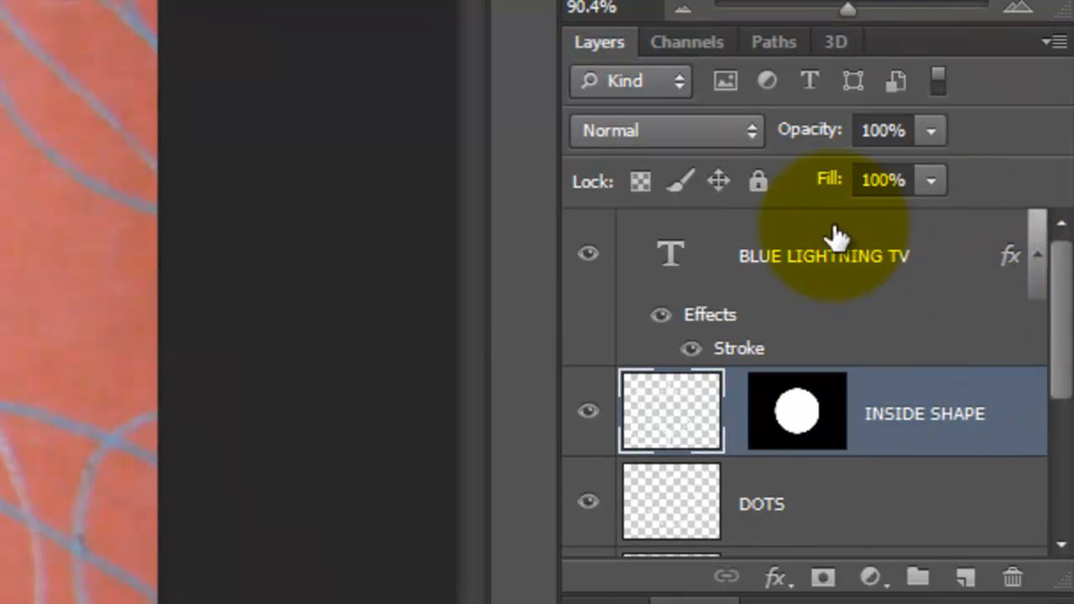
- Group the layers from BLUE LIGHTNING TV down to Layer 1 and name the group COOKIE DESIGN
click(823, 255)
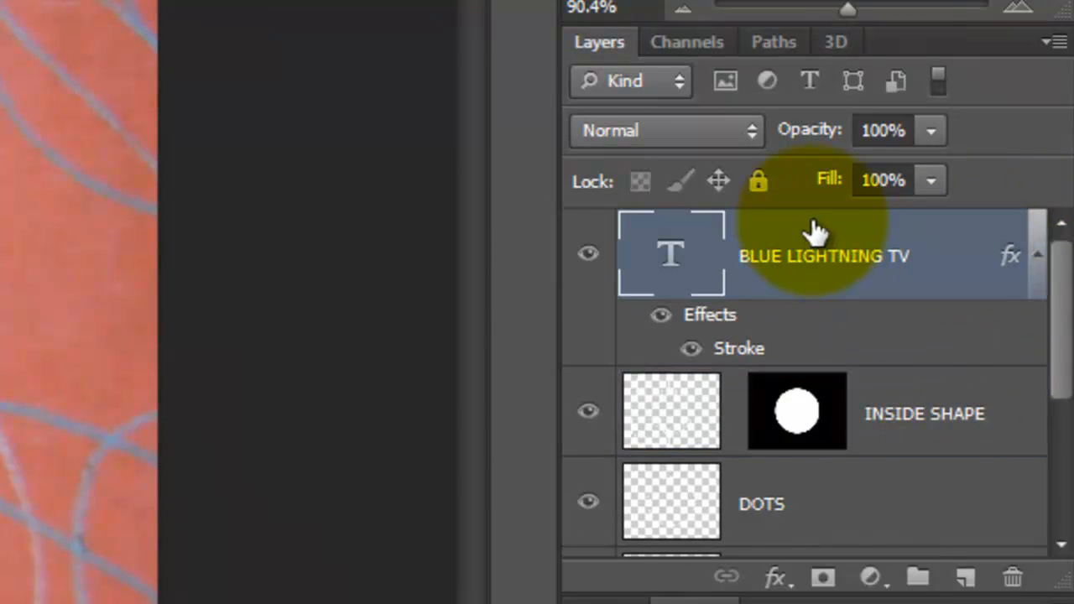
scroll(down, 3)
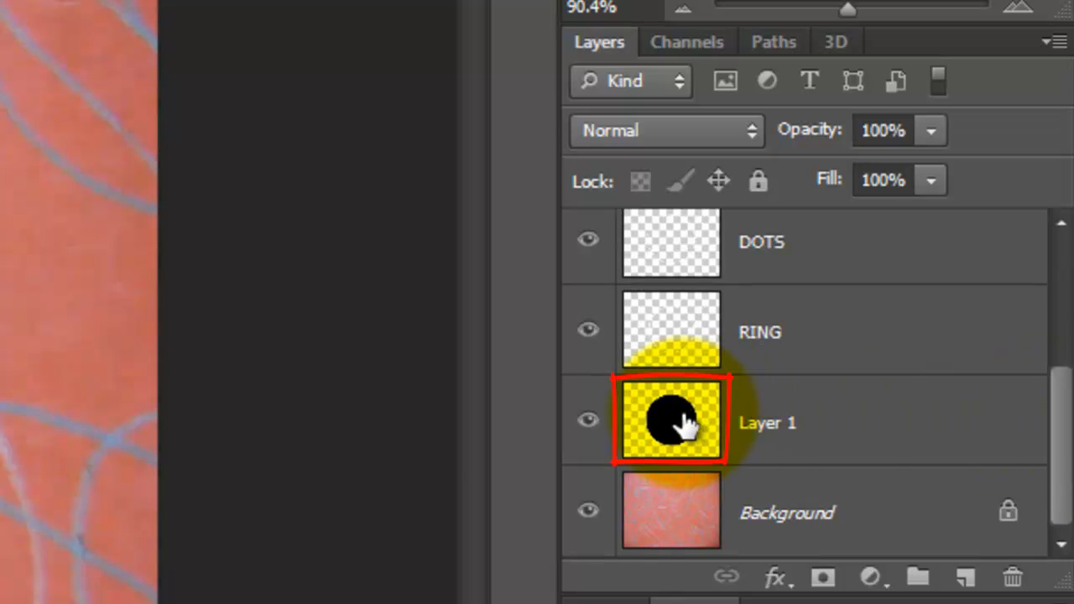
key(shift)
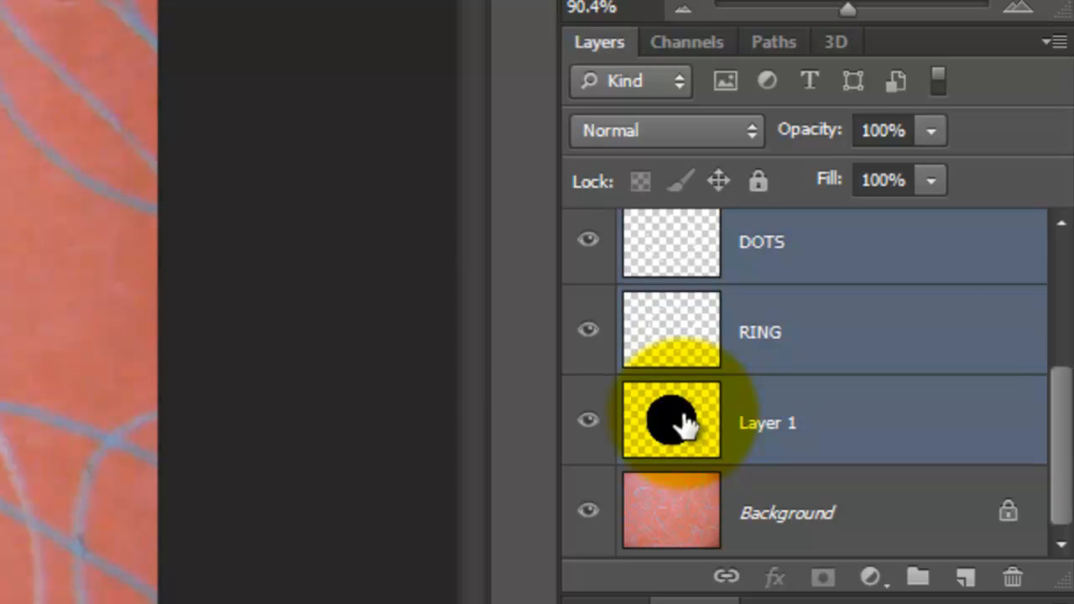
key(ctrl+g)
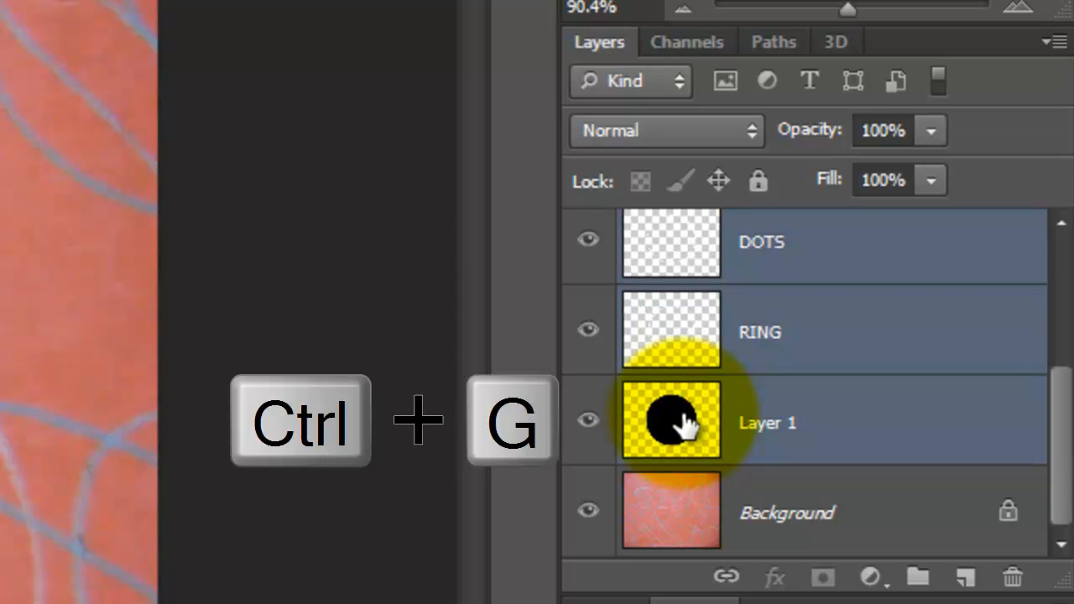
key(ctrl+g)
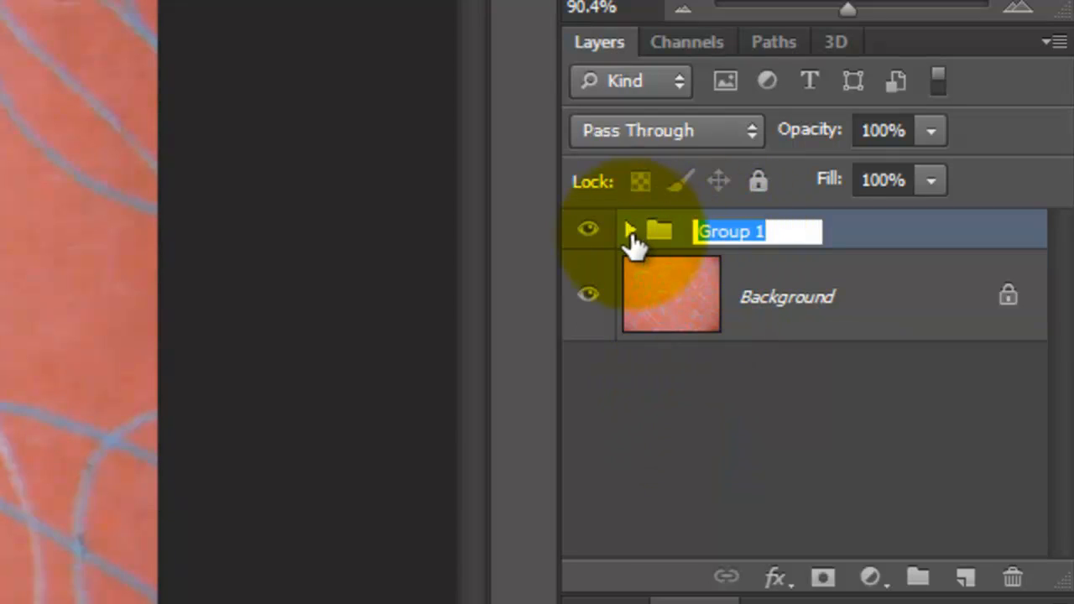
text(COOKIE DESIGN)
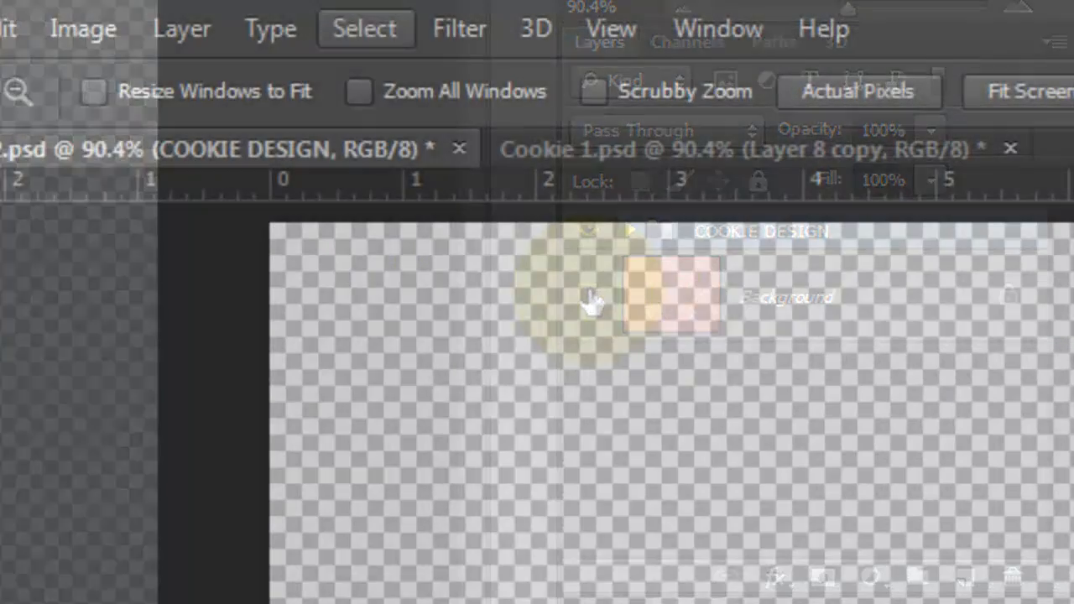
- Select the design via Color Range and fill it with black on a new Layer 2
click(363, 28)
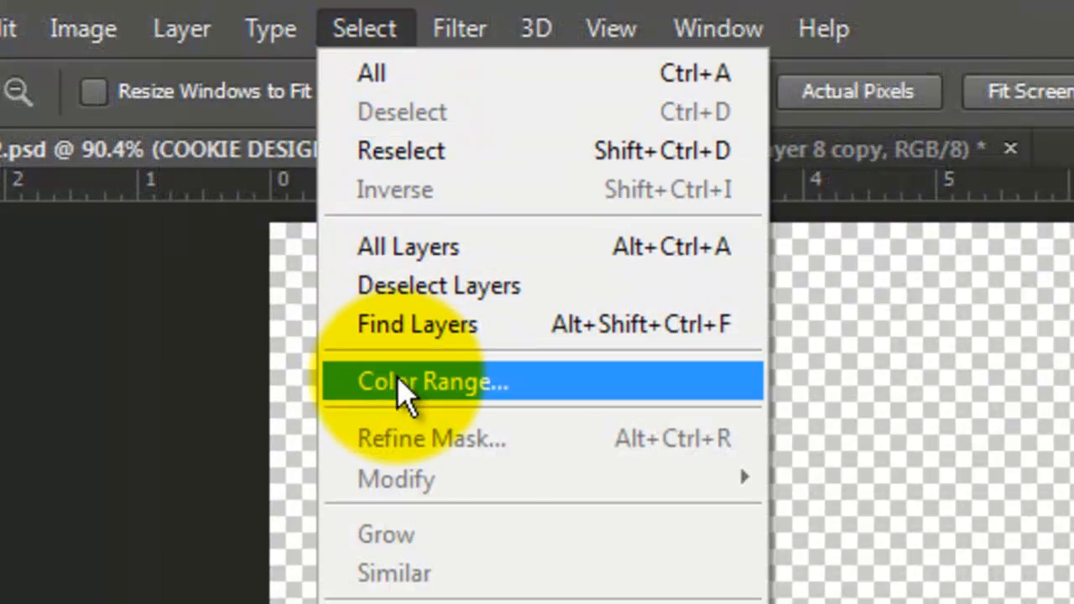
click(432, 381)
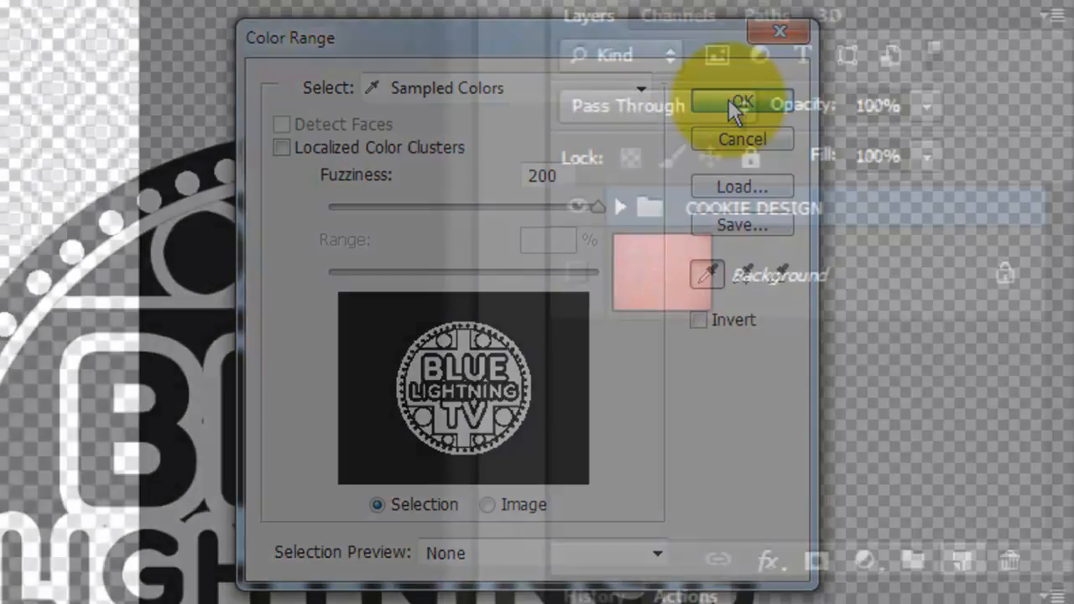
click(740, 101)
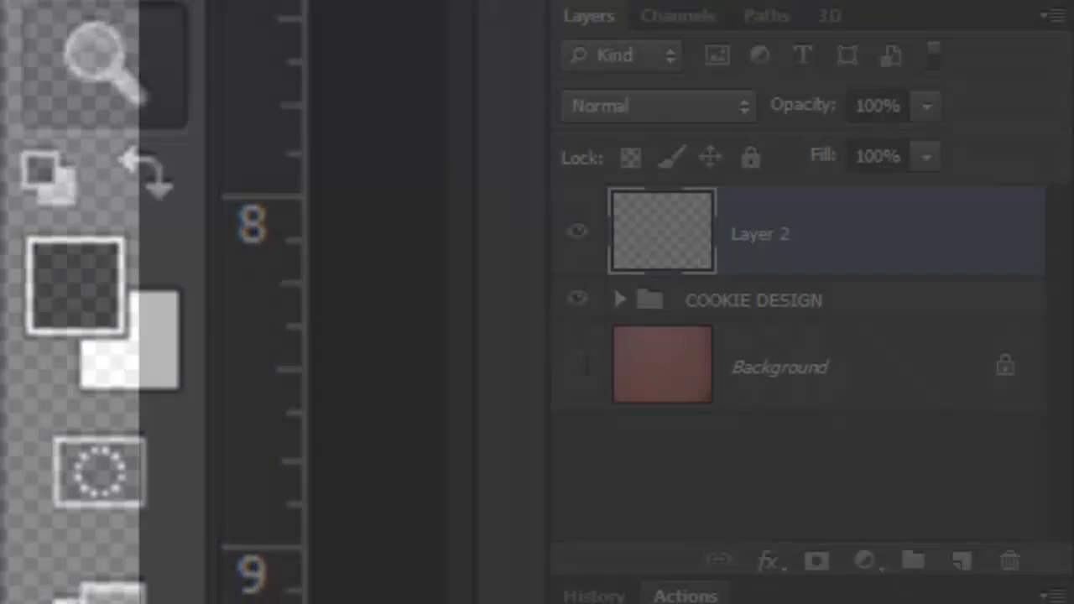
key(alt+Delete)
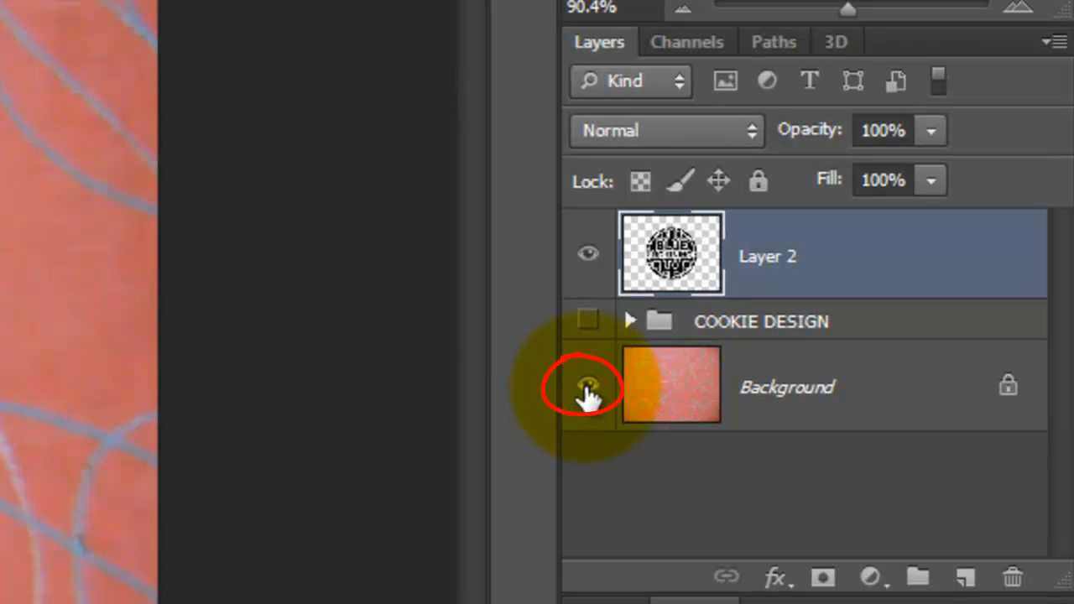
- Collapse the COOKIE DESIGN group and add an empty Layer 3 with a layer mask
click(628, 320)
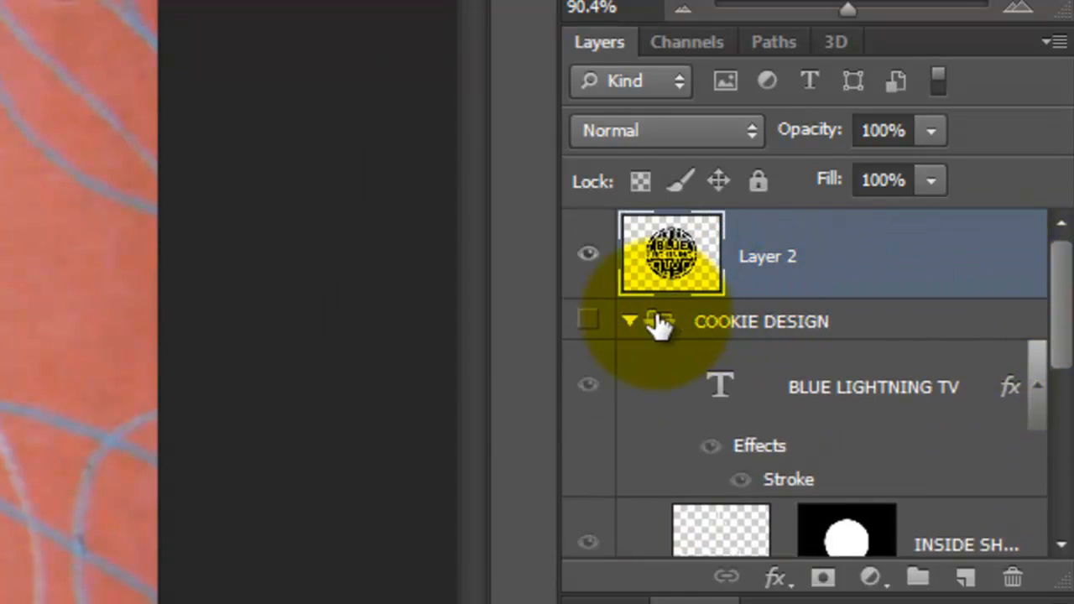
click(629, 322)
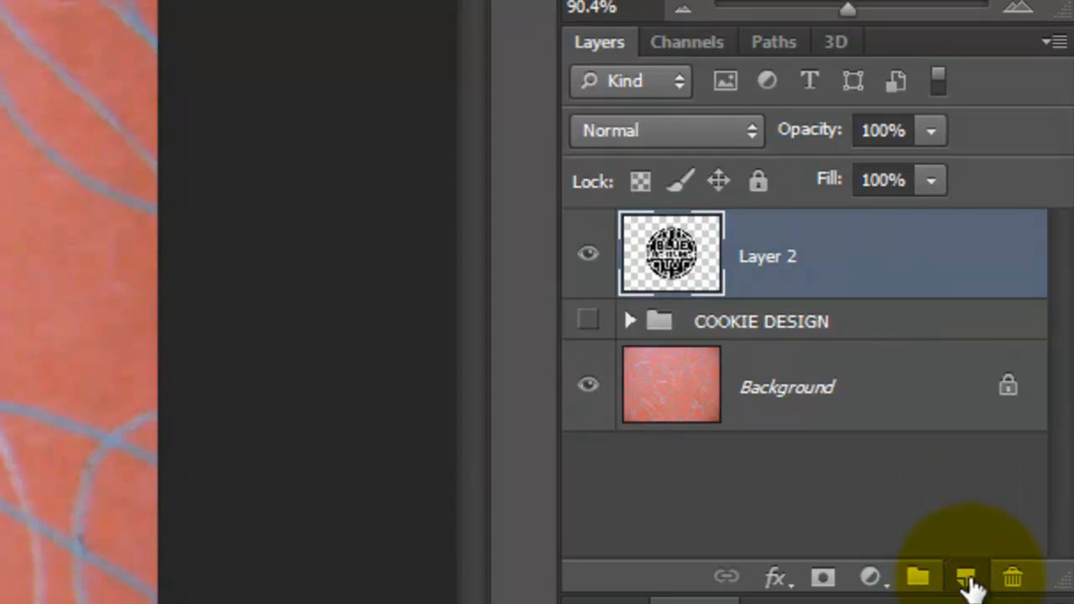
click(967, 577)
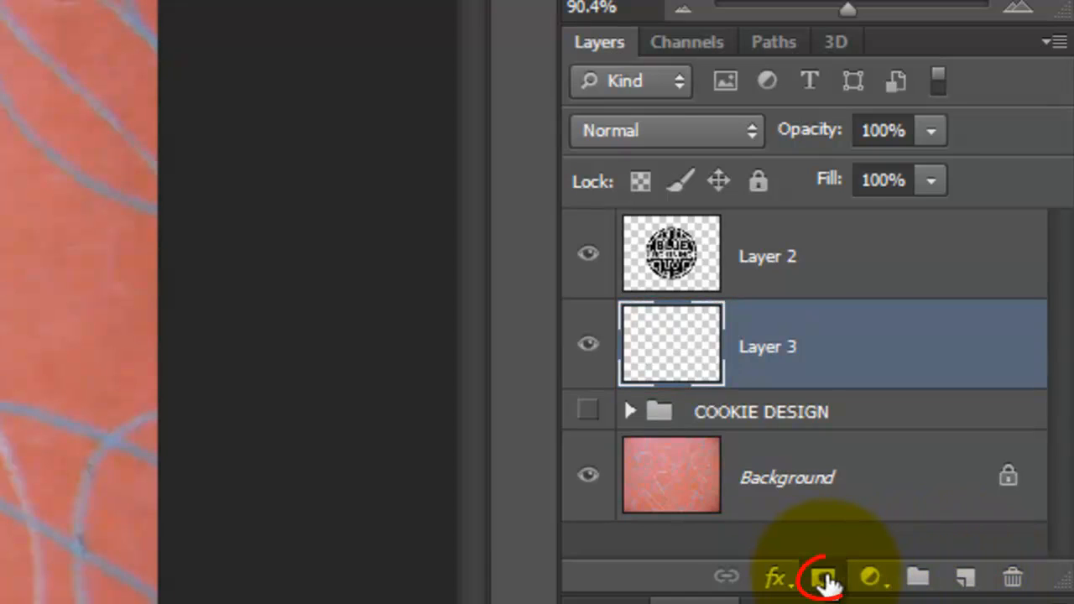
click(822, 576)
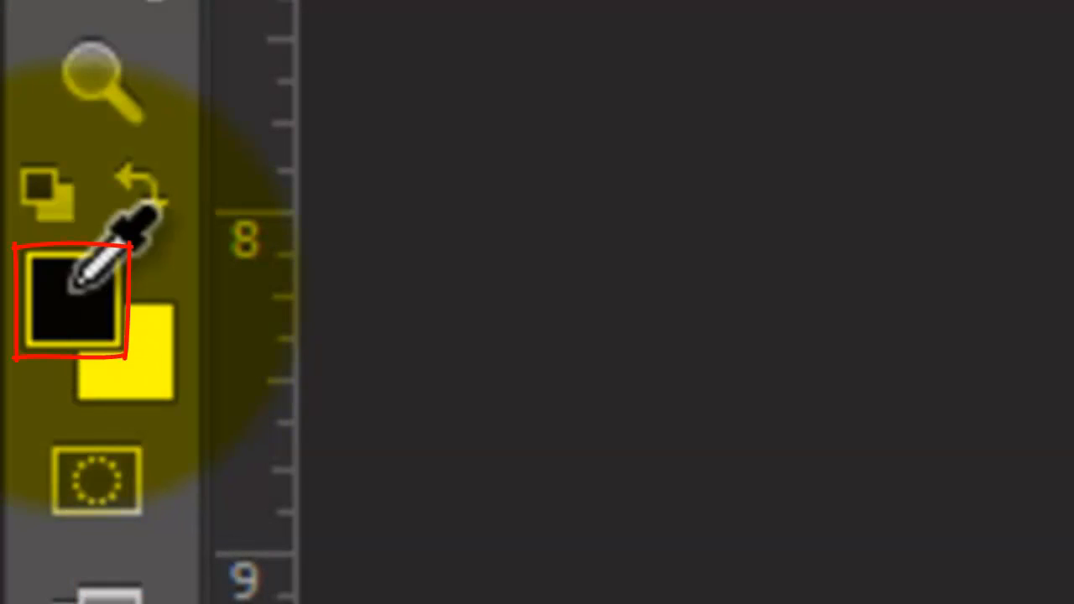
- Set the foreground colour to dark brown hex 49403b in the Color Picker
click(72, 302)
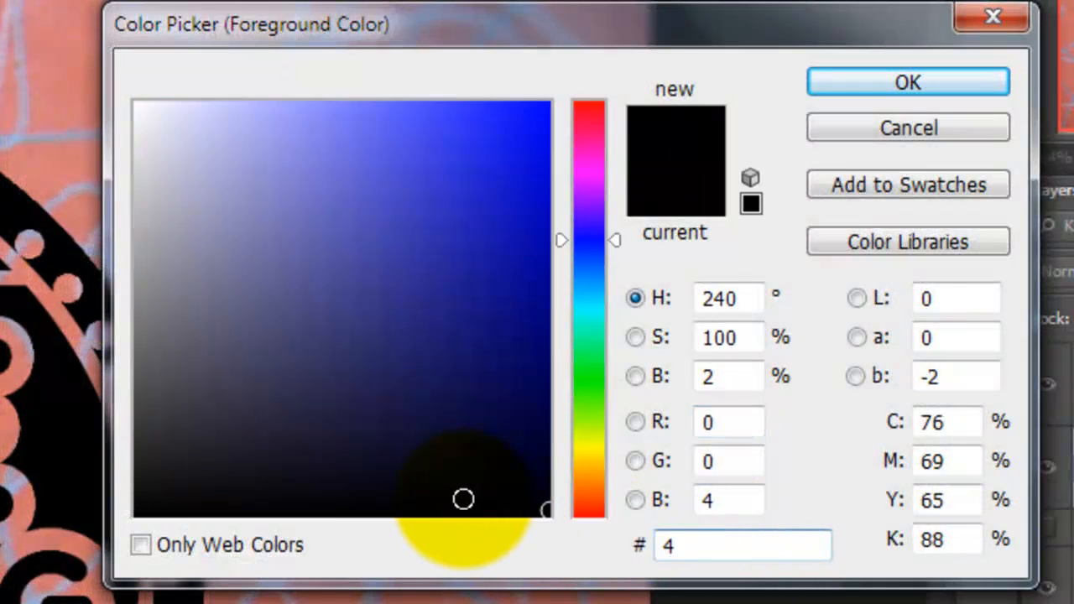
text(49403b)
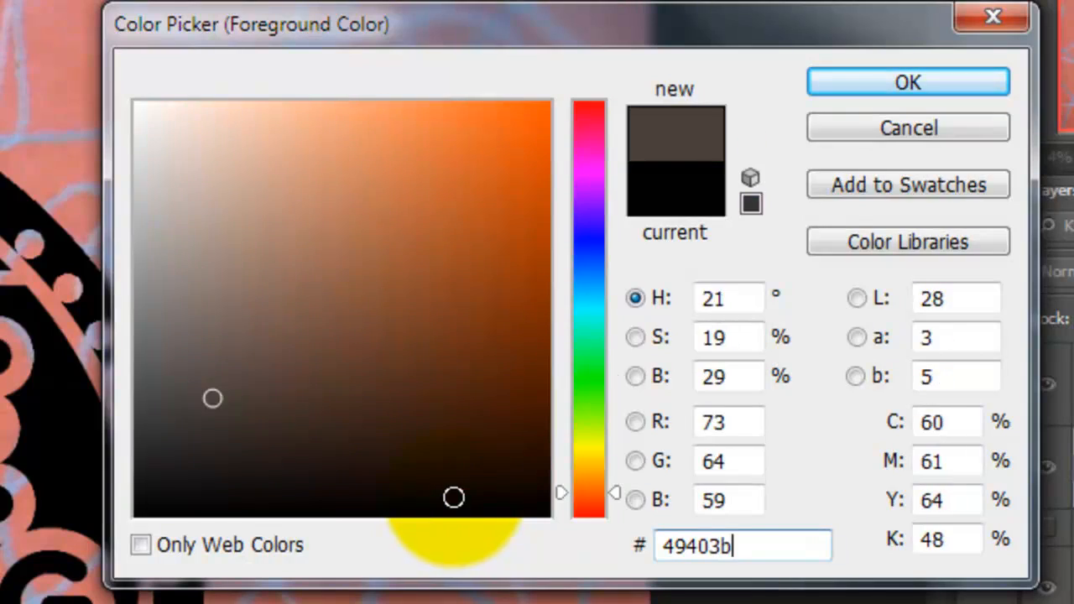
click(907, 82)
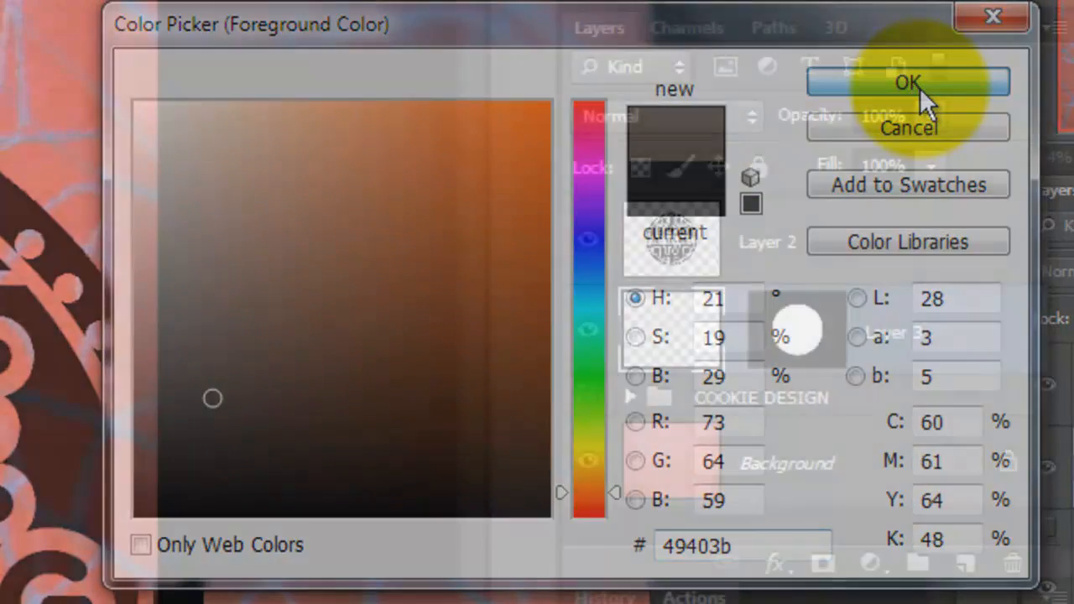
click(907, 81)
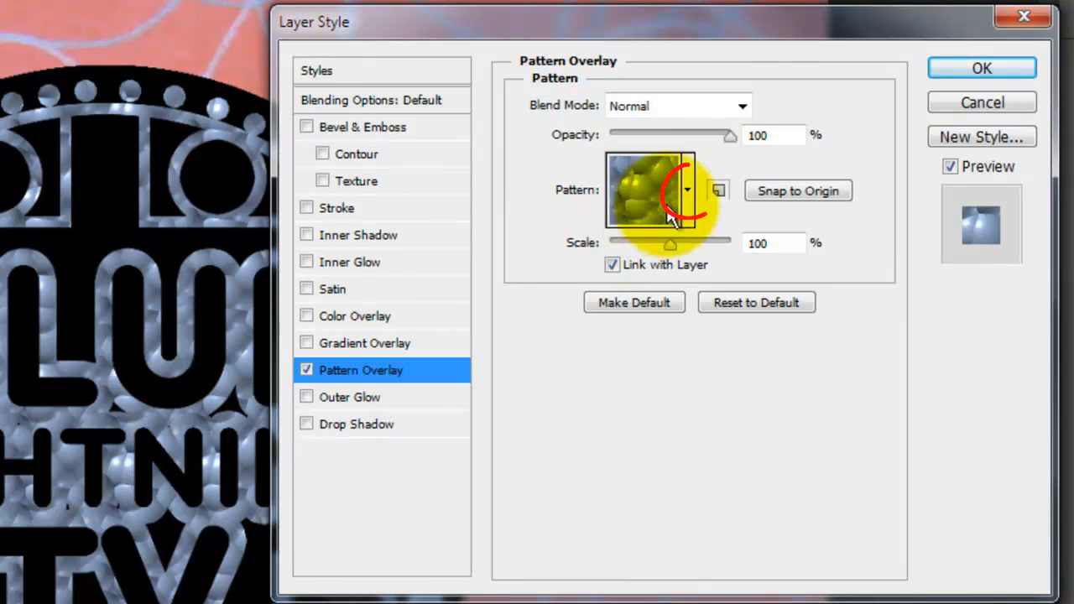
- Apply a Metallic Snakeskin Pattern Overlay at Scale 45% with Lighten blend mode
click(688, 191)
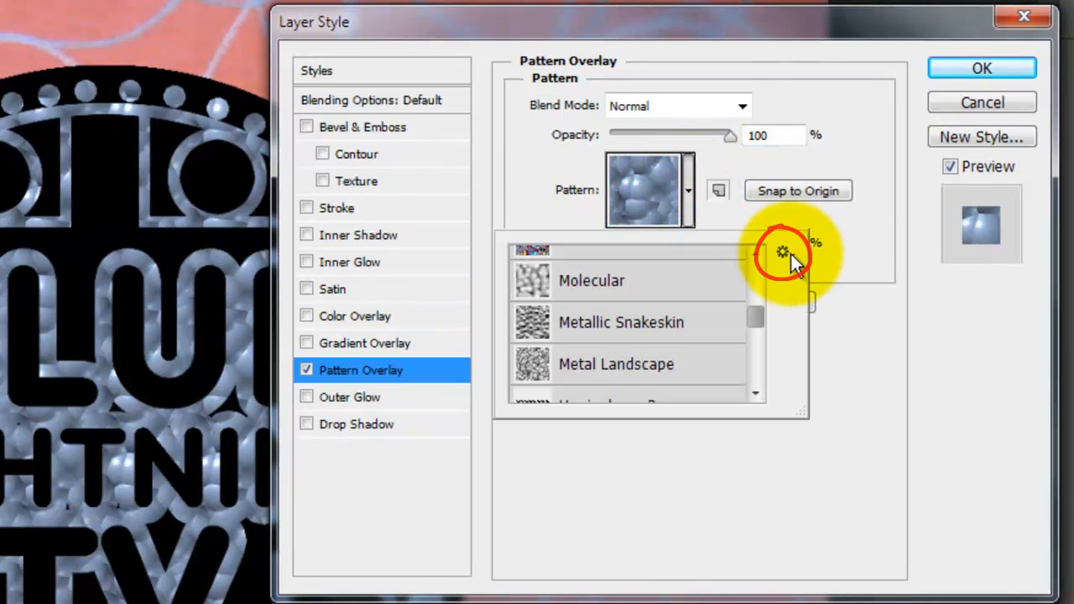
click(782, 253)
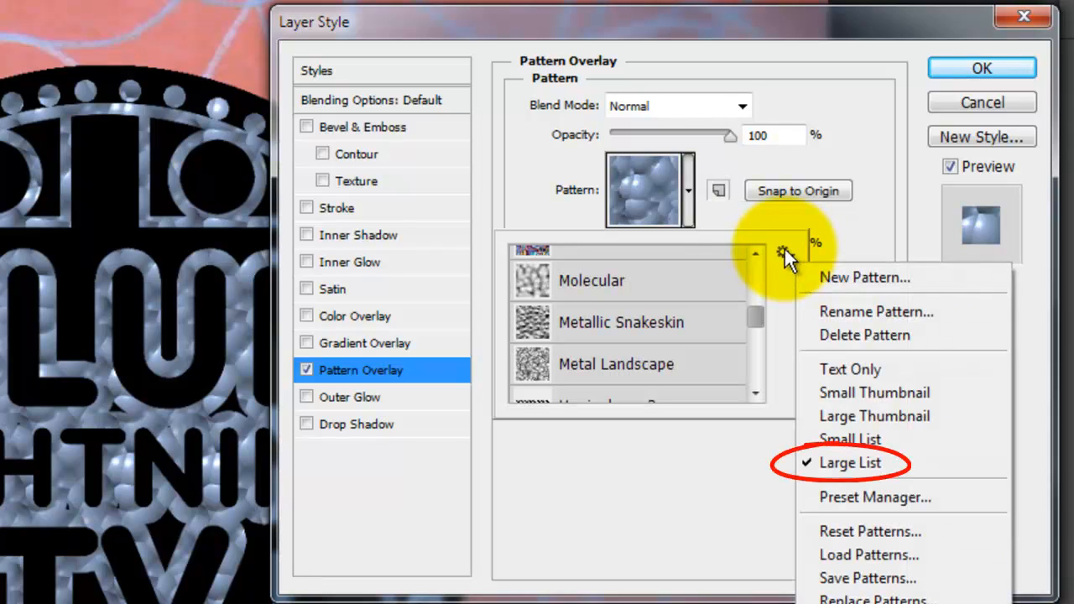
click(621, 322)
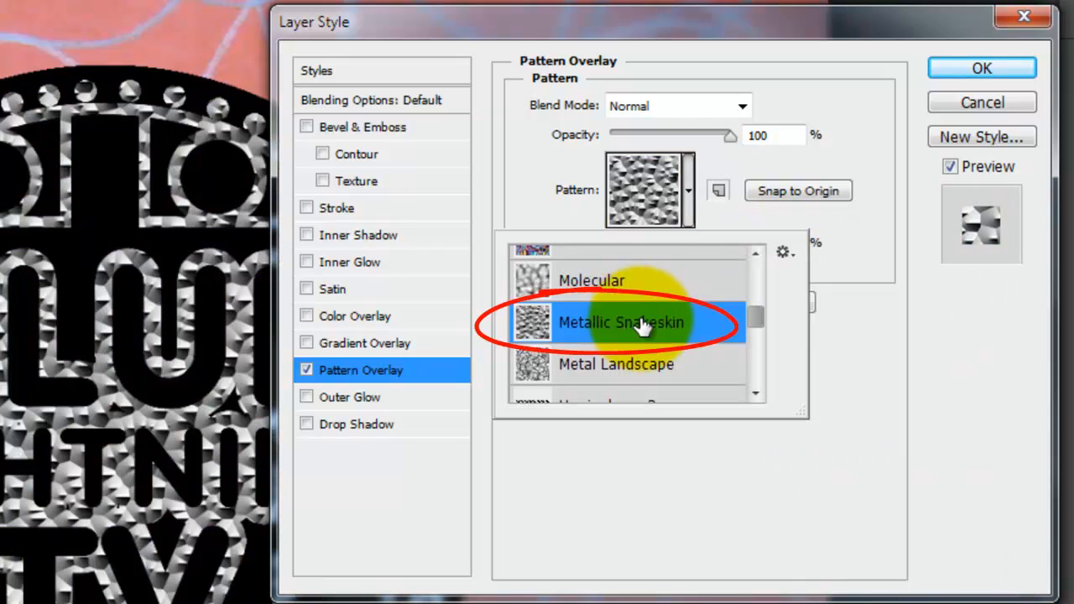
click(621, 322)
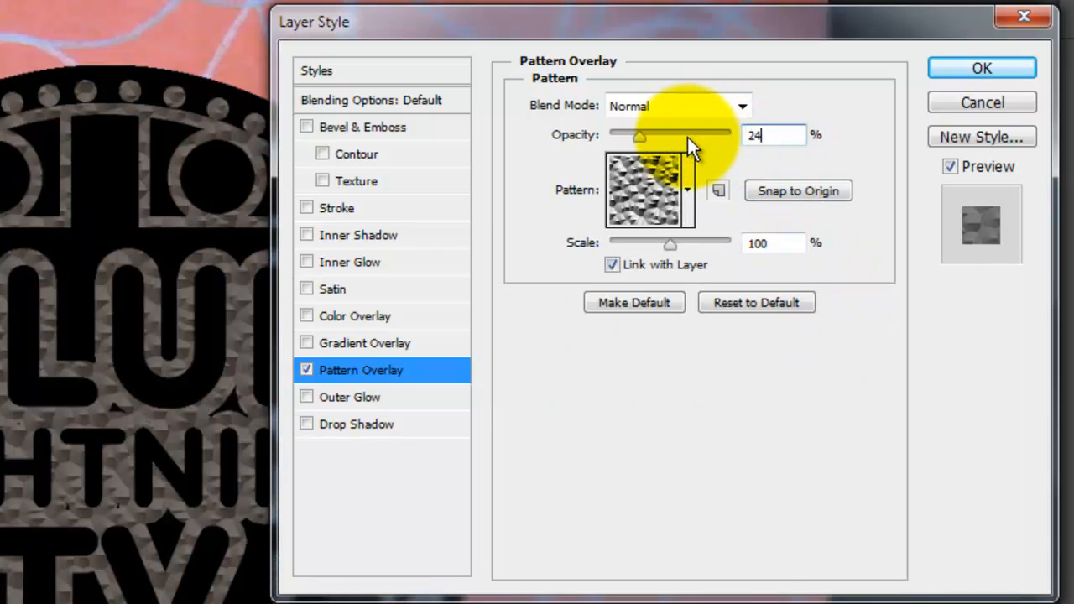
text(45)
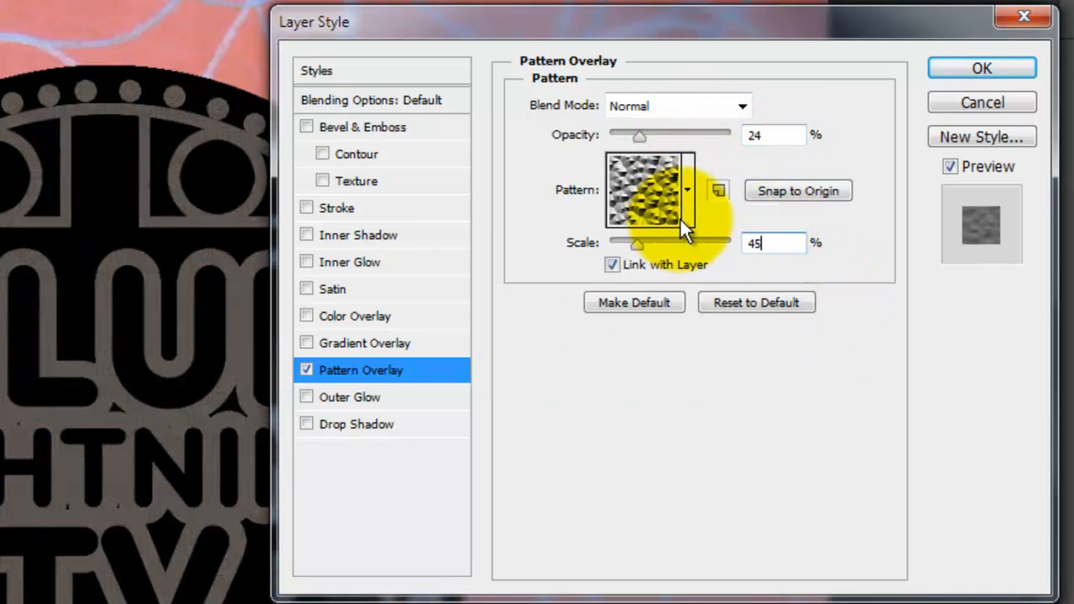
click(676, 106)
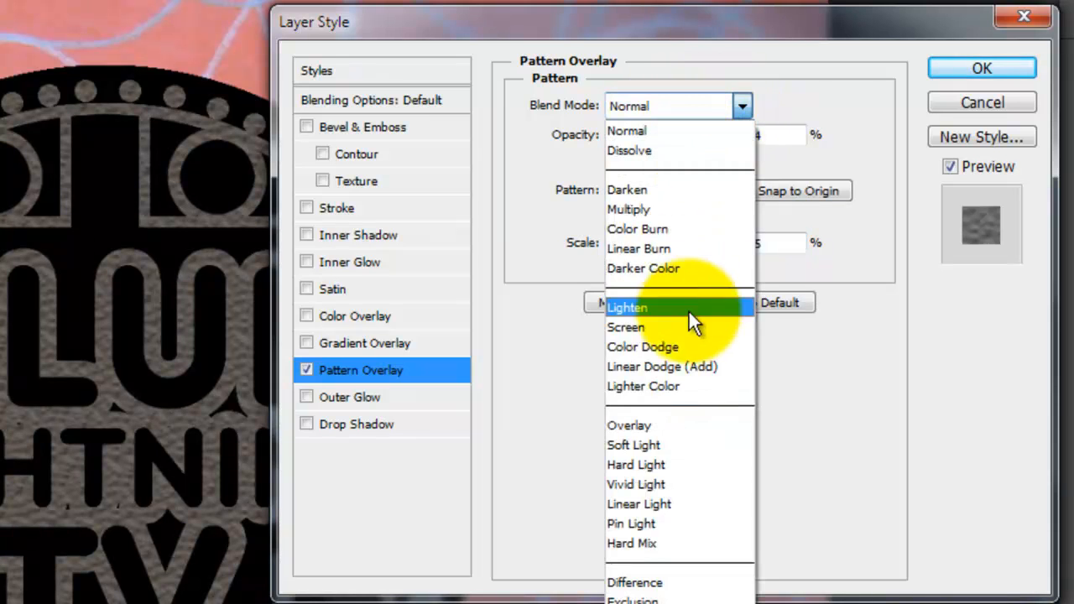
click(634, 445)
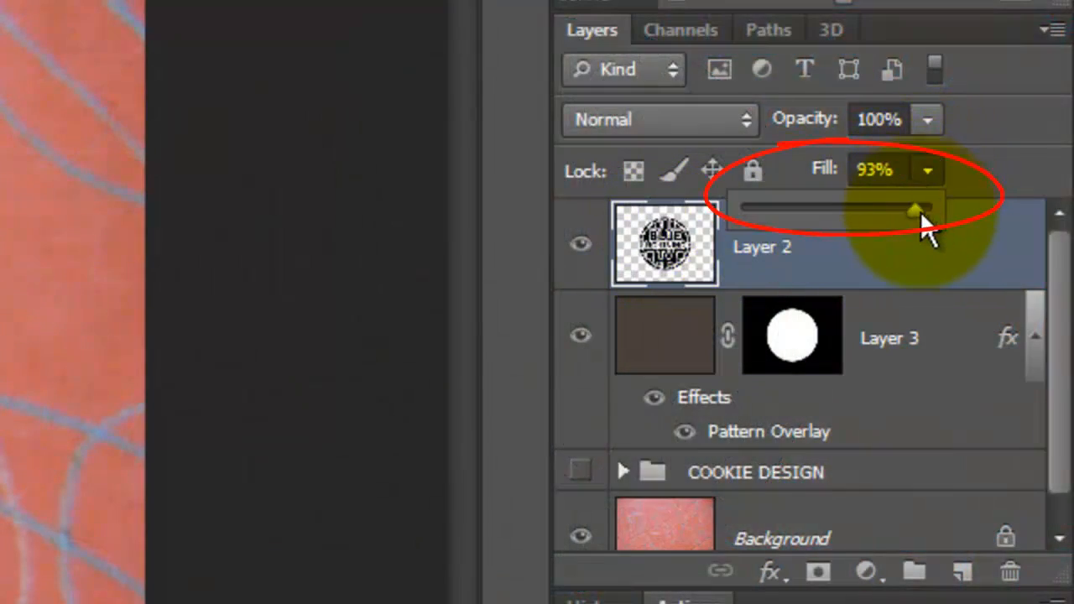
- Lower Layer 2's Fill to 0% and bring up its Layer Style settings
drag(915, 212, 742, 212)
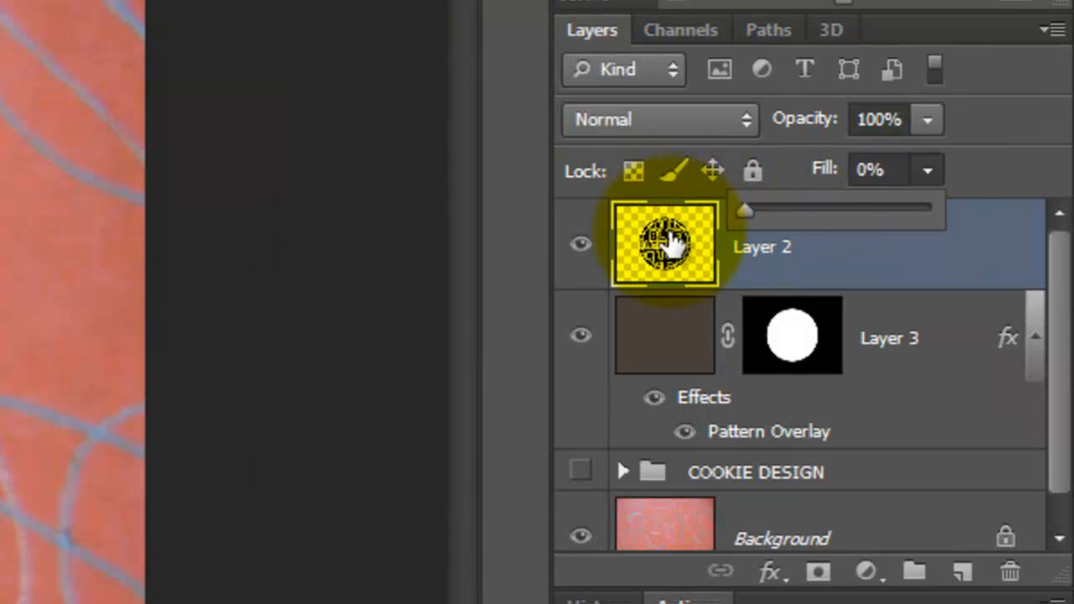
double_click(665, 243)
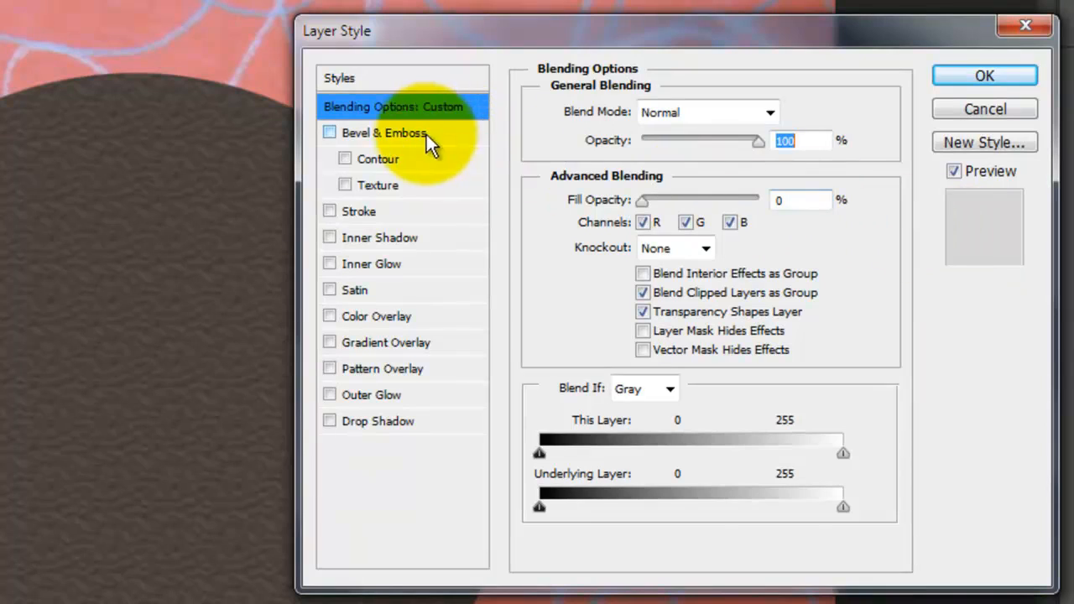
- Add Bevel & Emboss at Angle 151, Altitude 58 with a gloss contour preset
click(329, 132)
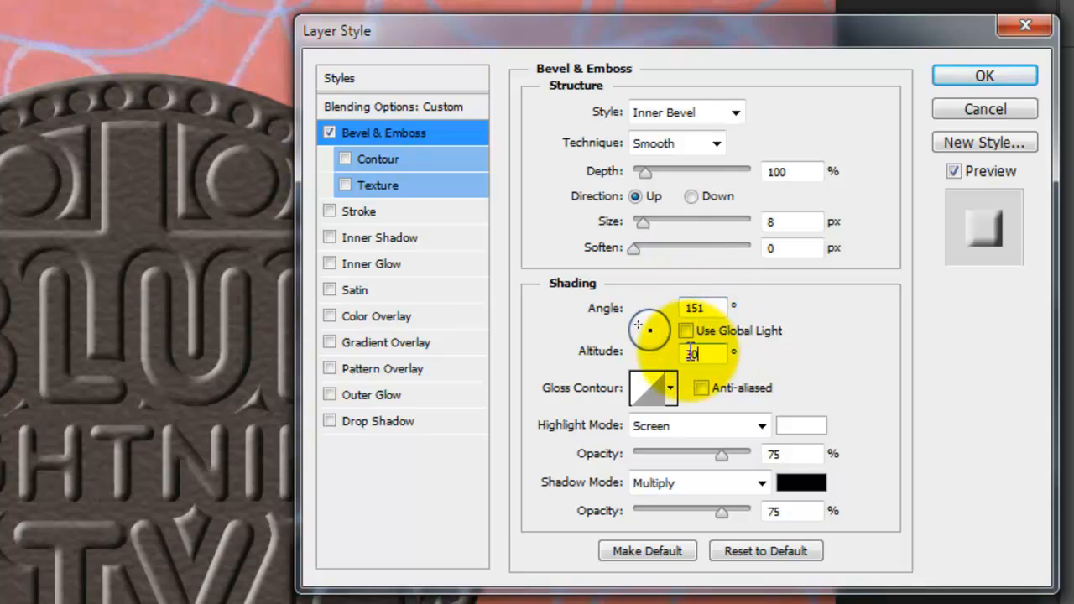
click(671, 387)
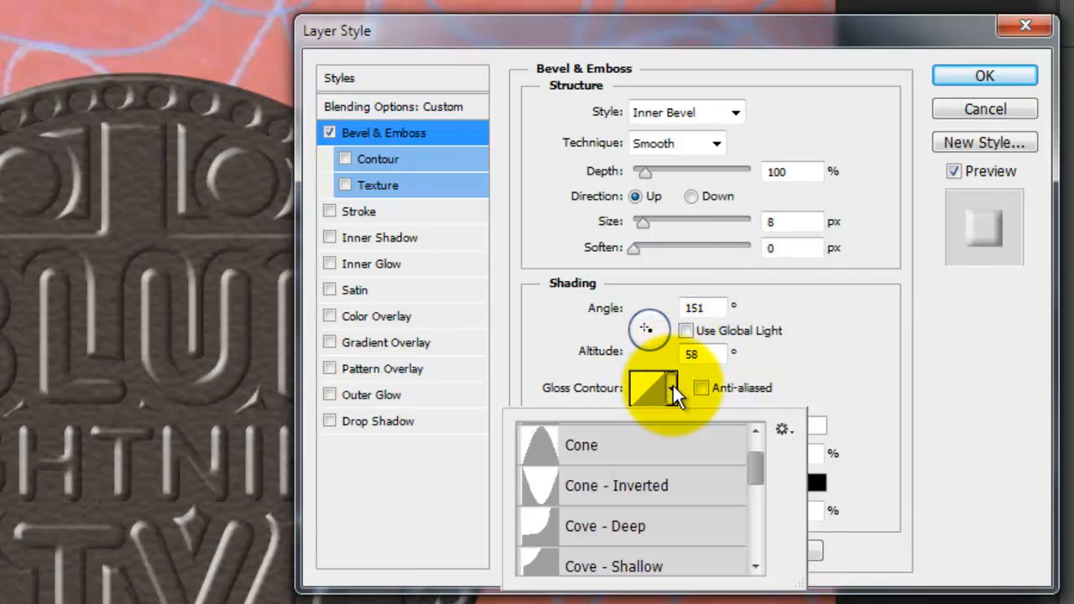
click(616, 485)
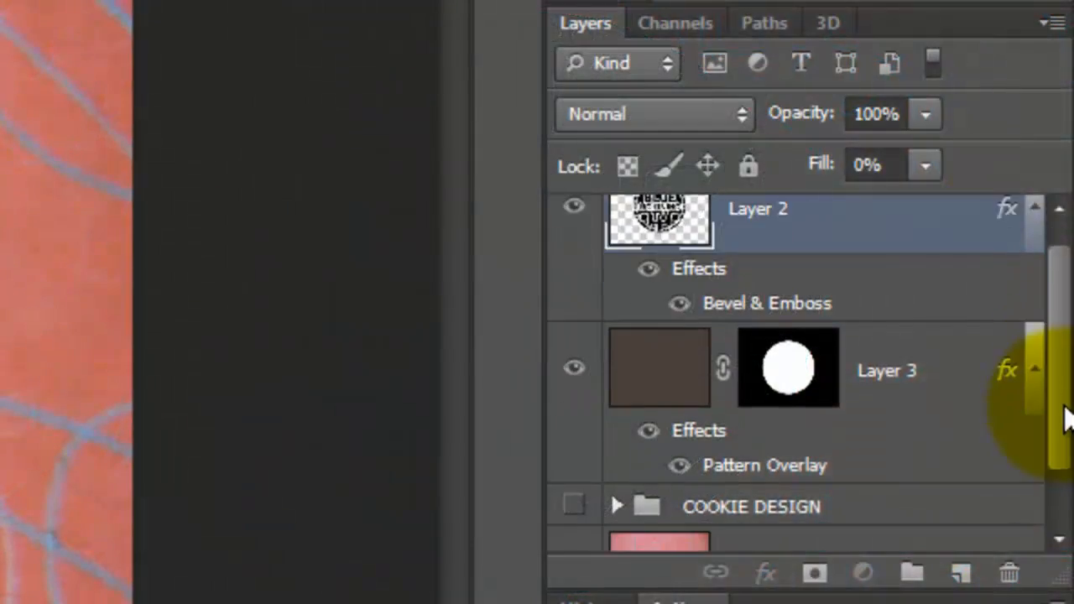
- Duplicate the pink Background layer as Background copy beneath Layer 3
key(ctrl+j)
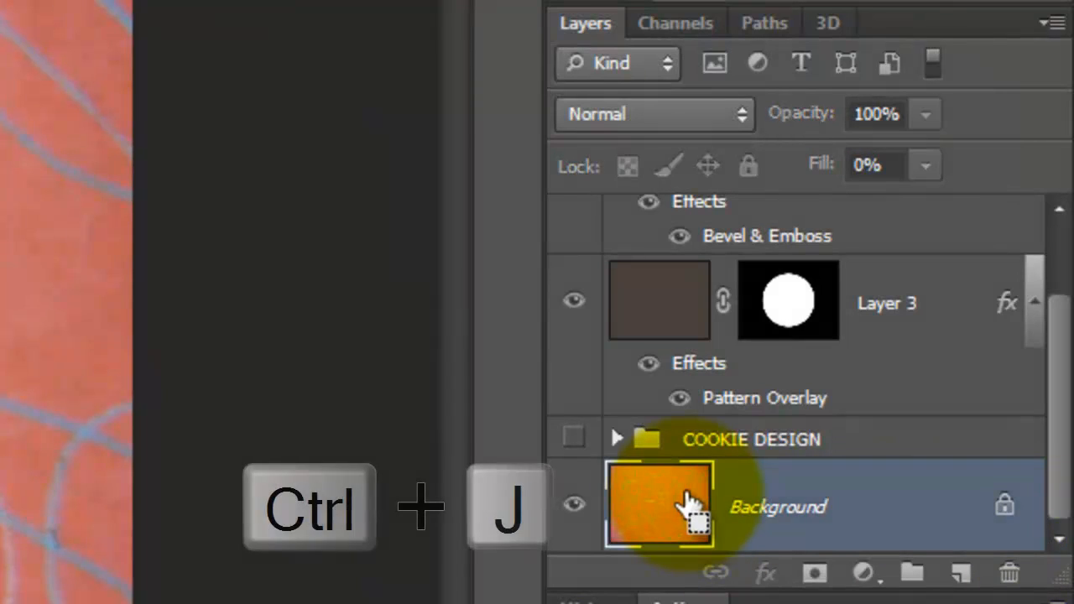
key(ctrl+j)
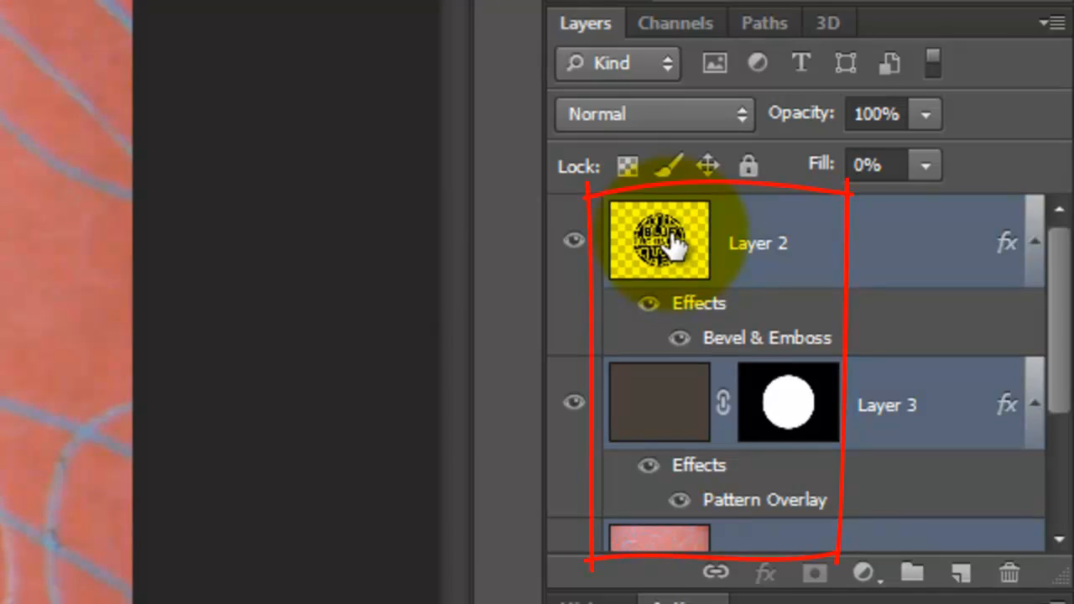
- Perspective-transform the cookie layers and background copy wider at the bottom
key(ctrl+t)
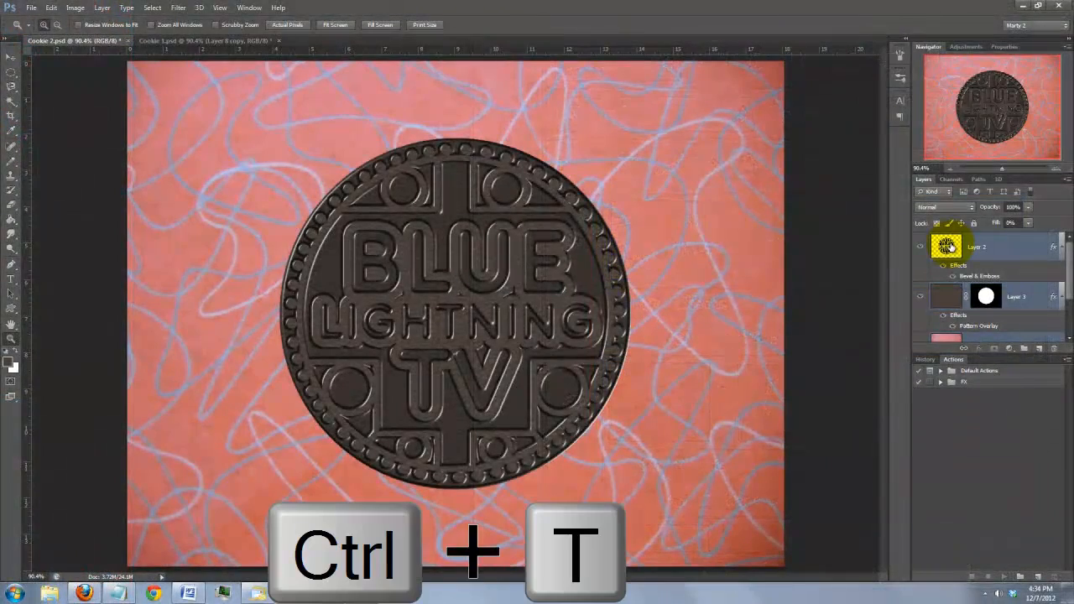
key(ctrl+t)
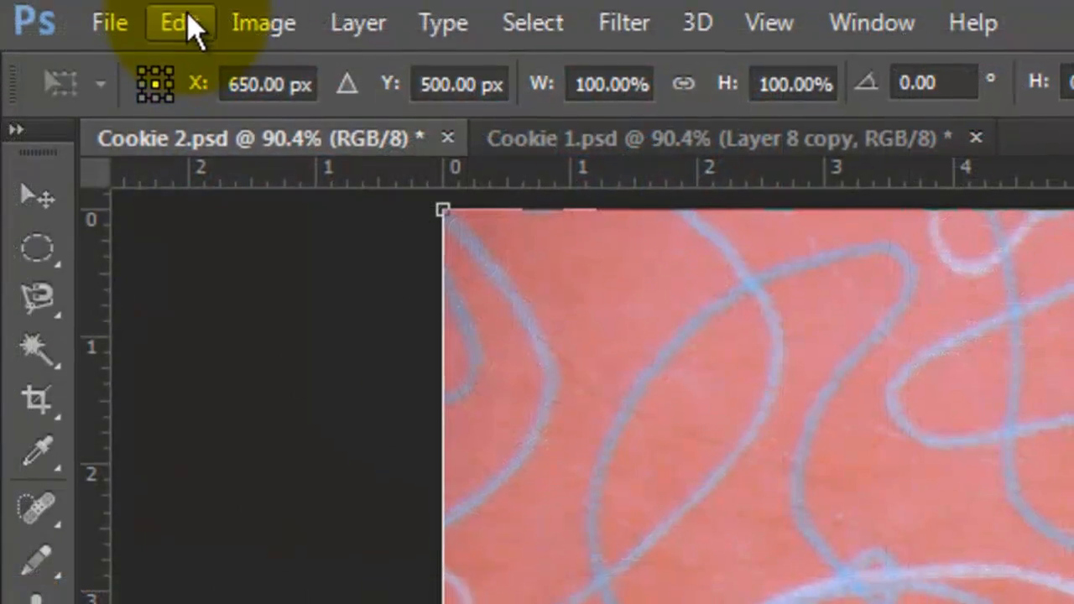
click(177, 23)
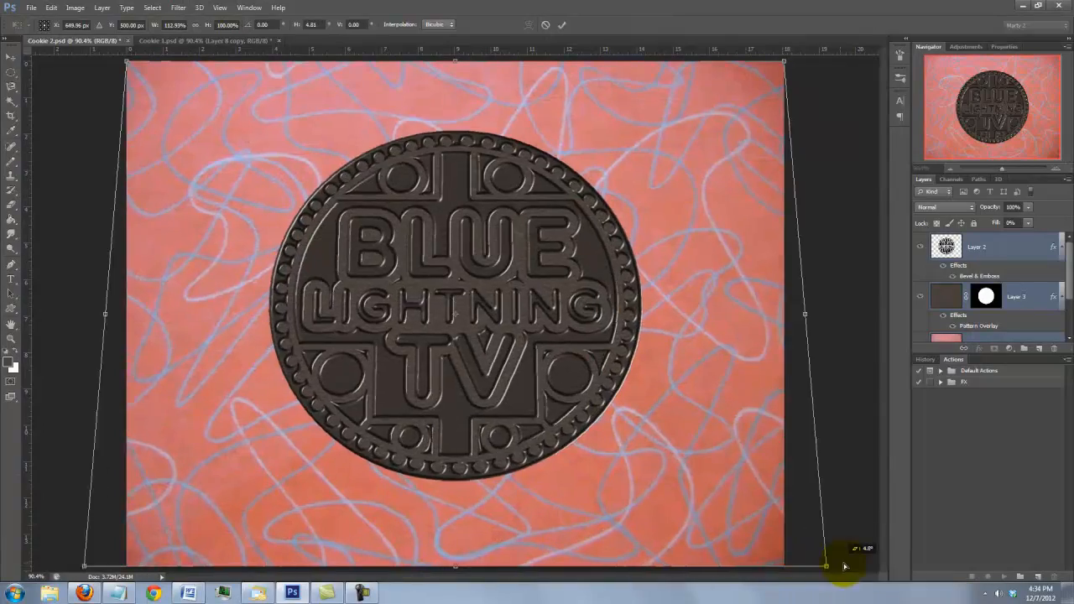
drag(845, 549, 858, 314)
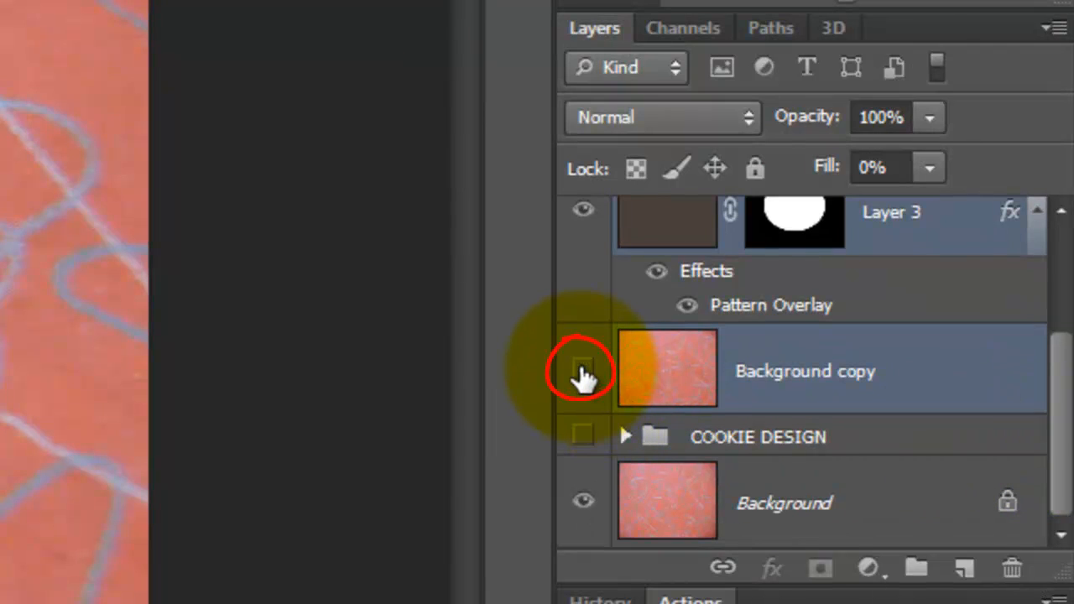
- Merge the visible cookie into Layer 4 with Background copy hidden, then restore its visibility
click(583, 371)
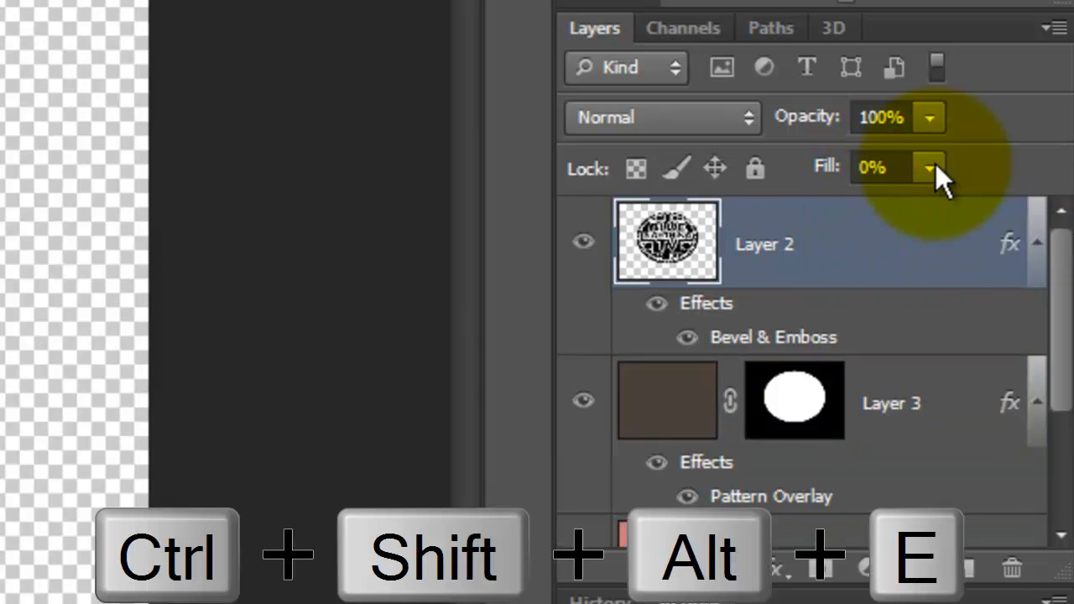
key(ctrl+shift+alt+e)
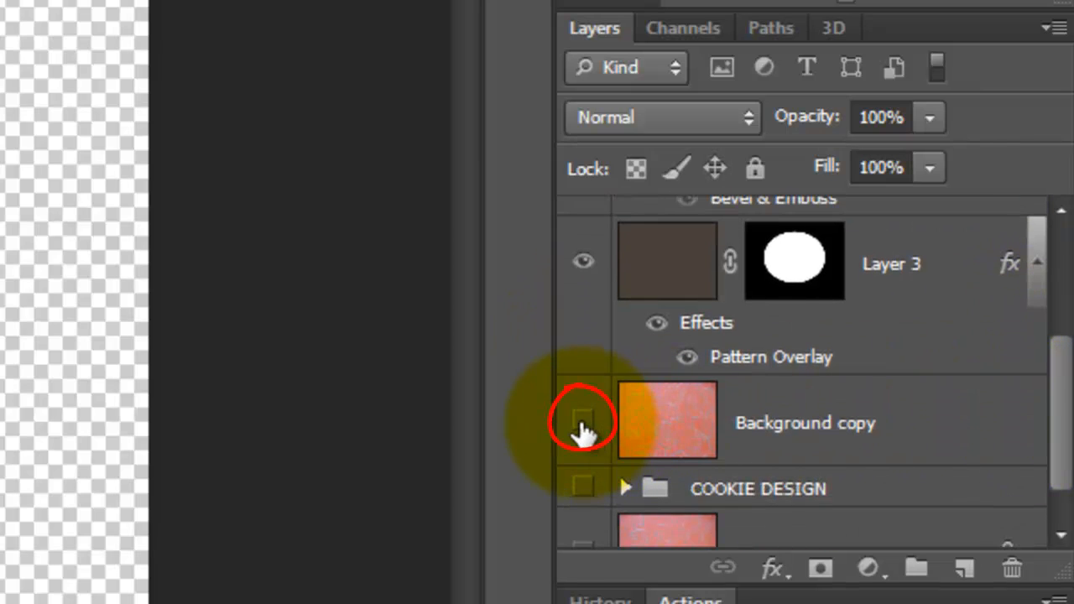
click(583, 420)
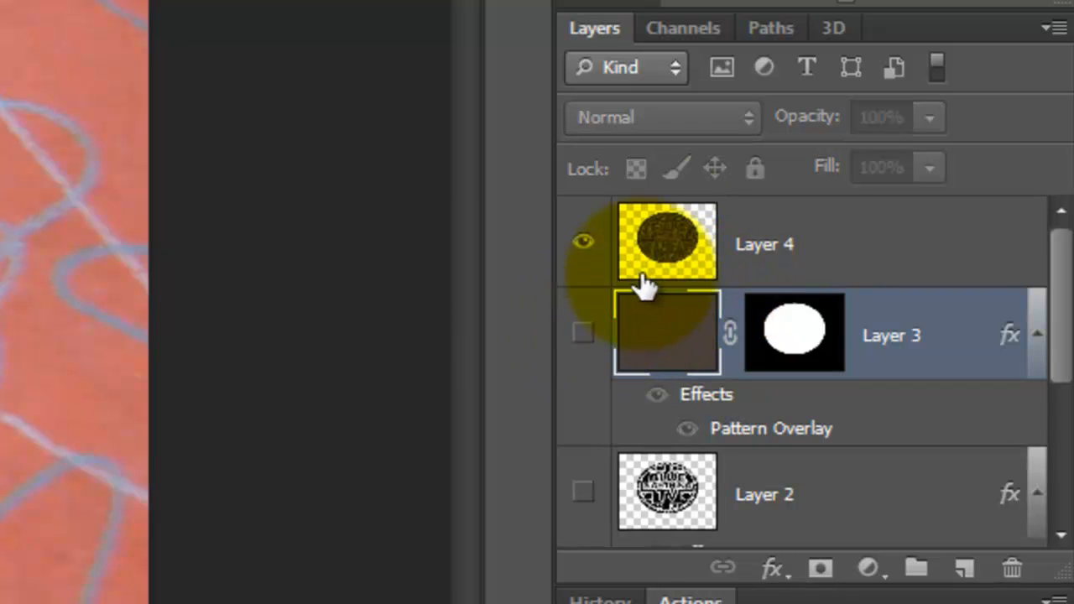
key(ctrl+j)
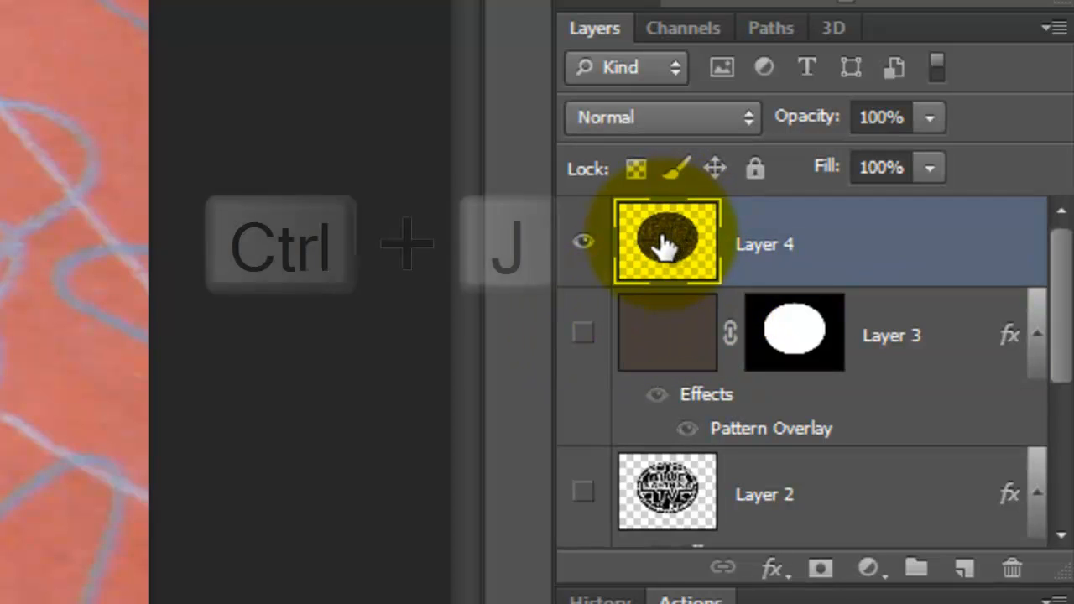
key(ctrl+j)
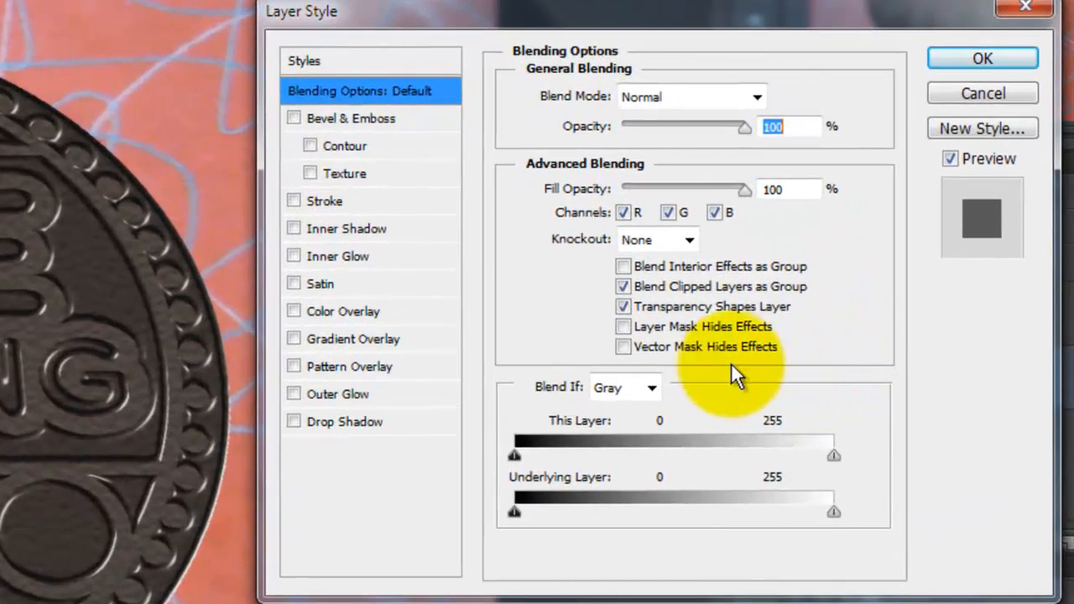
- Give Layer 4 a white Normal drop shadow: 40% opacity, angle 90, distance 28, size 4
click(294, 422)
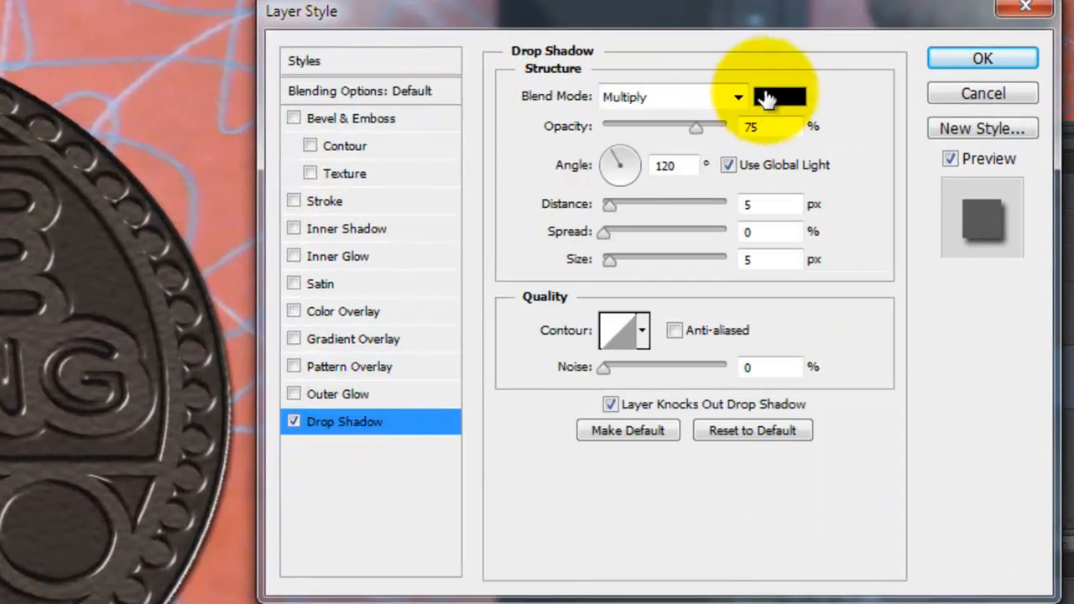
click(779, 97)
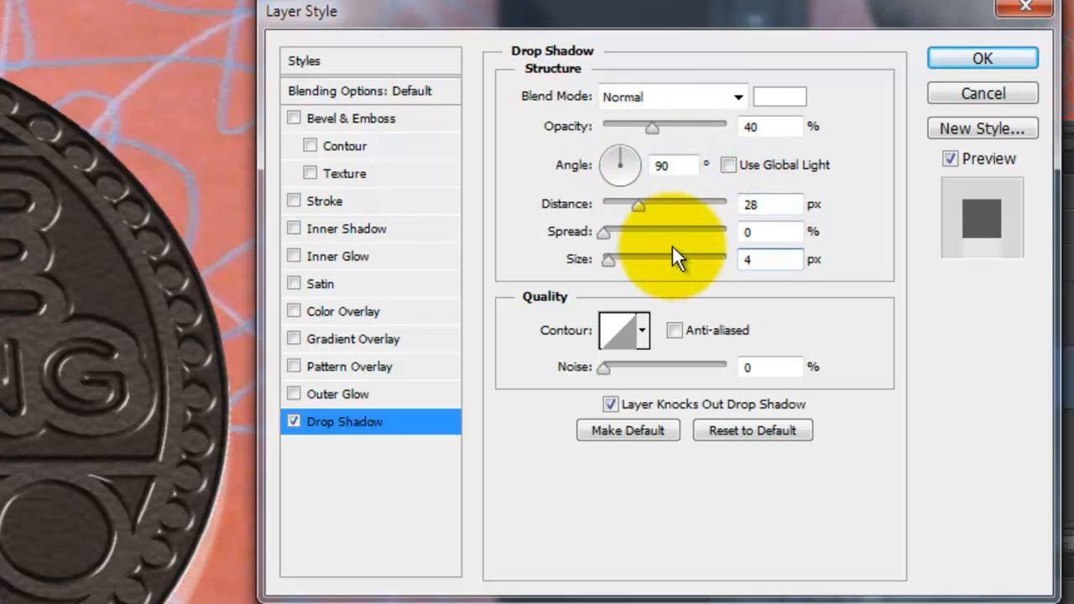
click(982, 58)
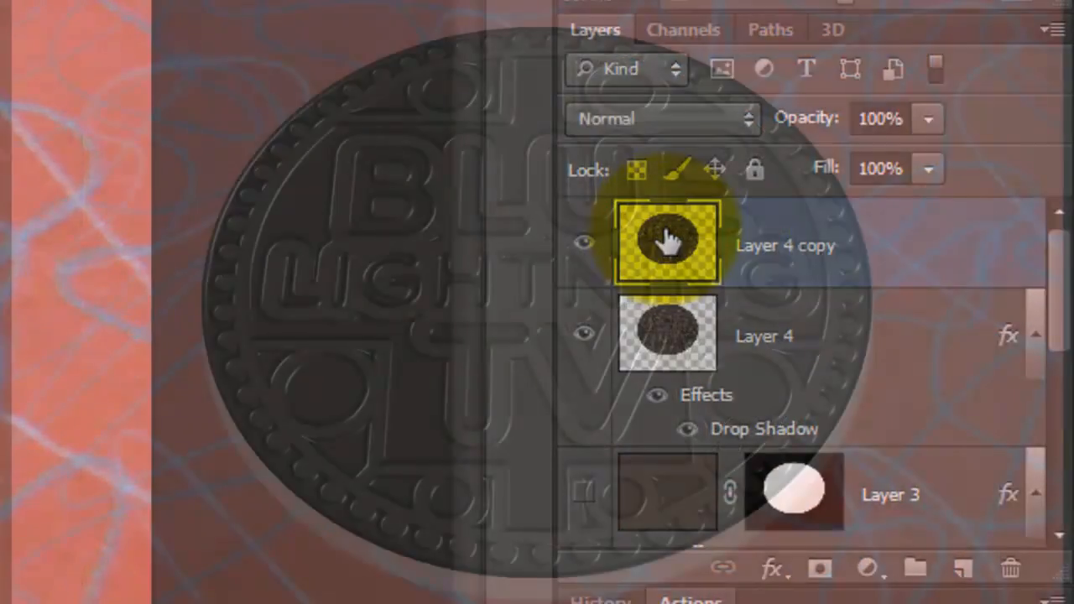
- Duplicate Layer 4 to create Layer 4 copy
key(ctrl+t)
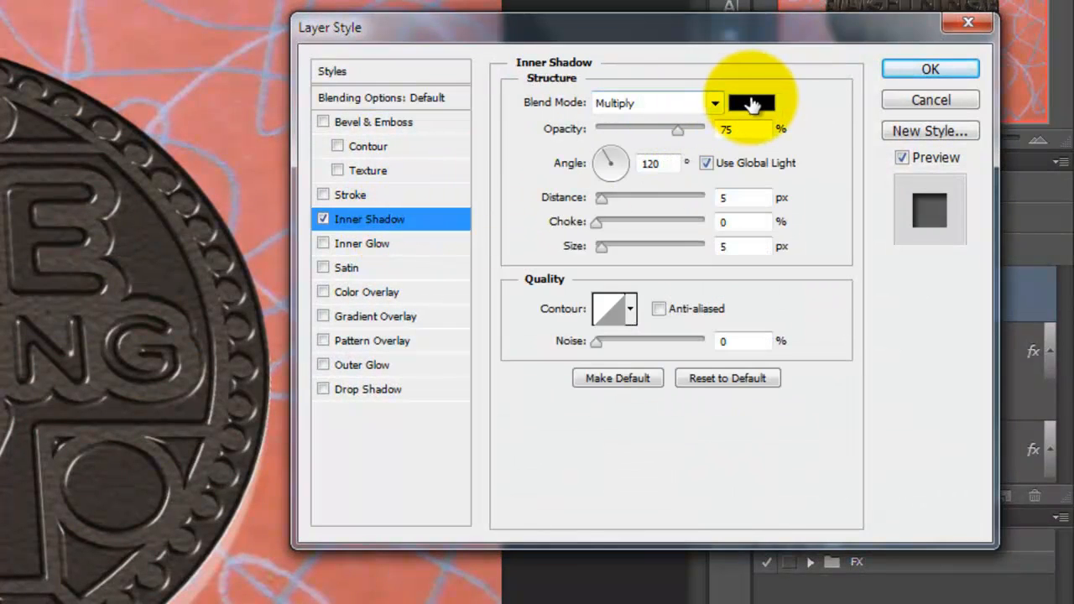
- Apply a dark teal Soft Light inner shadow at -90°, distance 11, choke 26, size 16
click(752, 102)
text(1a18)
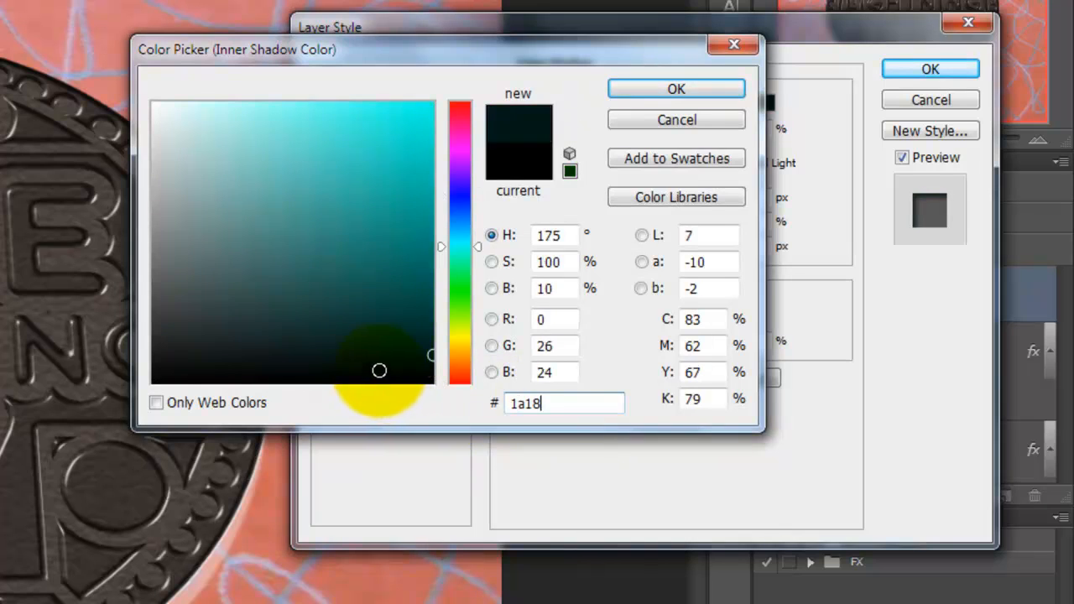
click(676, 89)
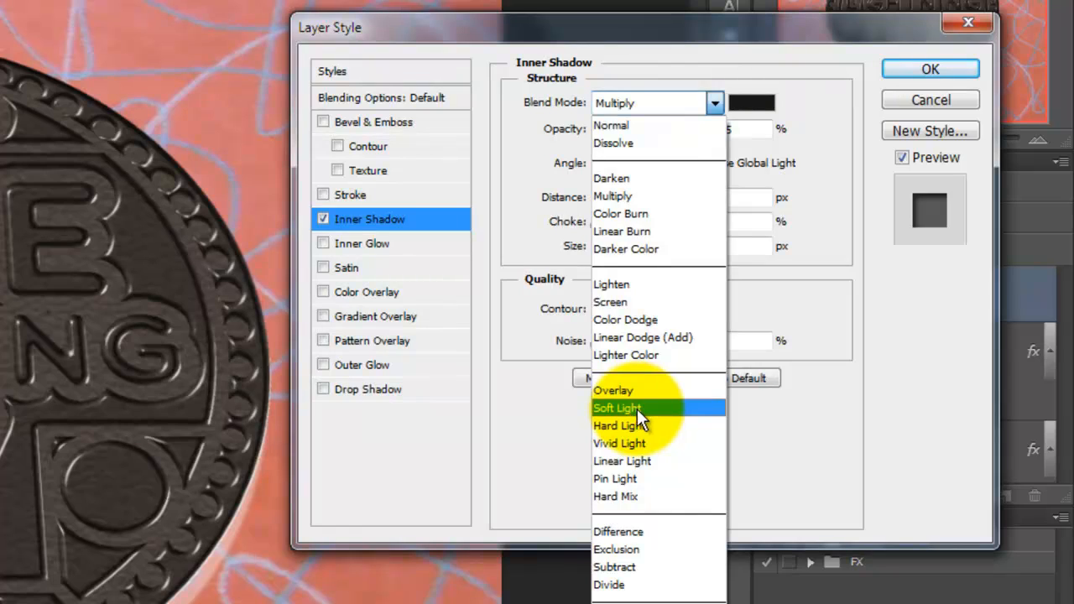
click(617, 408)
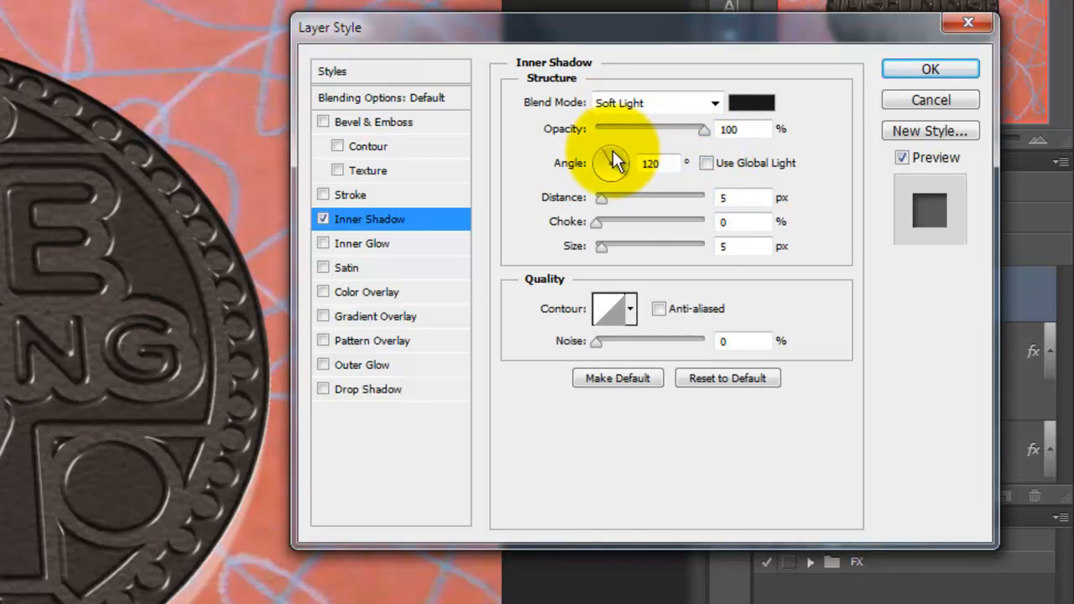
drag(617, 160, 612, 176)
text(11)
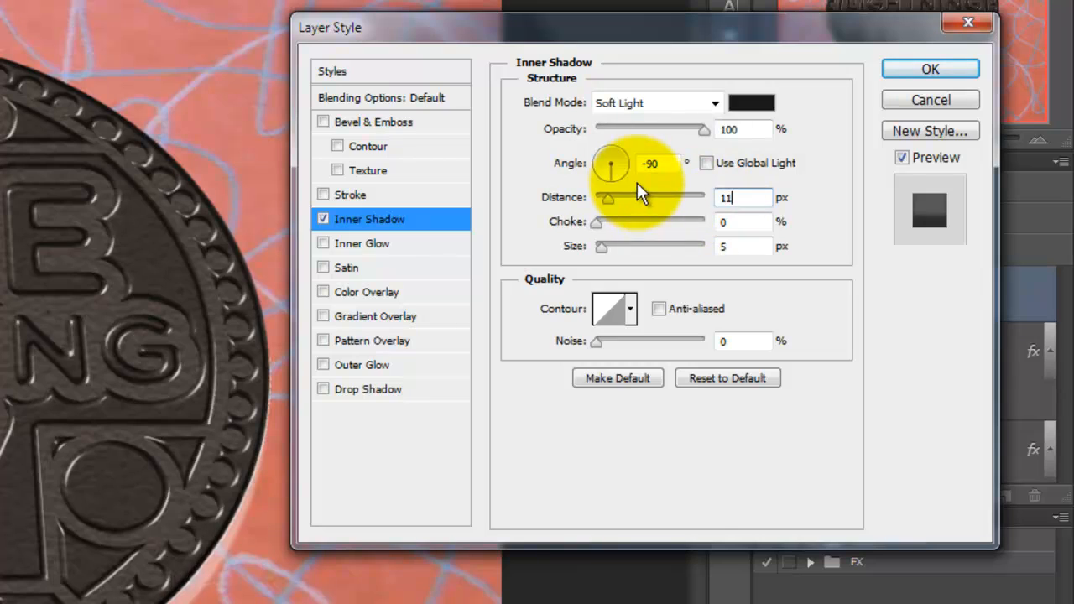
click(743, 222)
text(26)
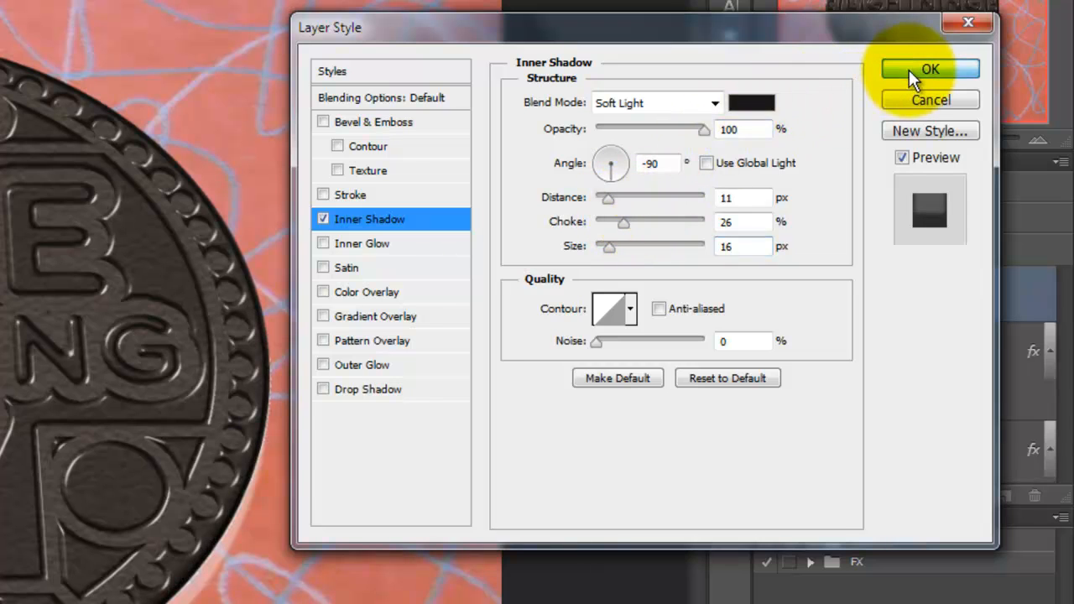
click(930, 69)
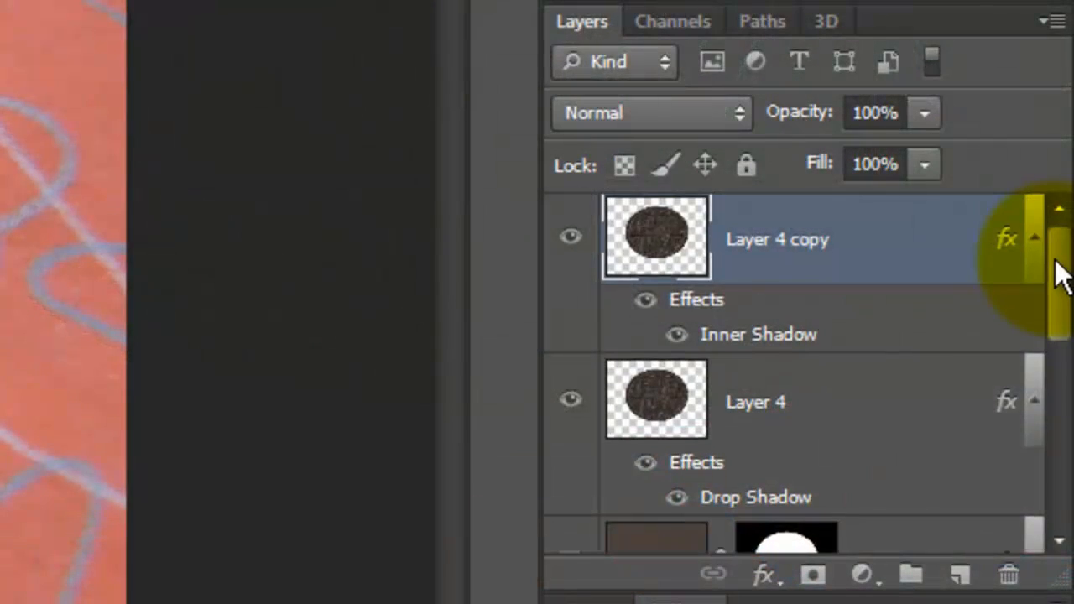
- Set the foreground to #1a1817 and fill Layer 3 with it
scroll(down, 3)
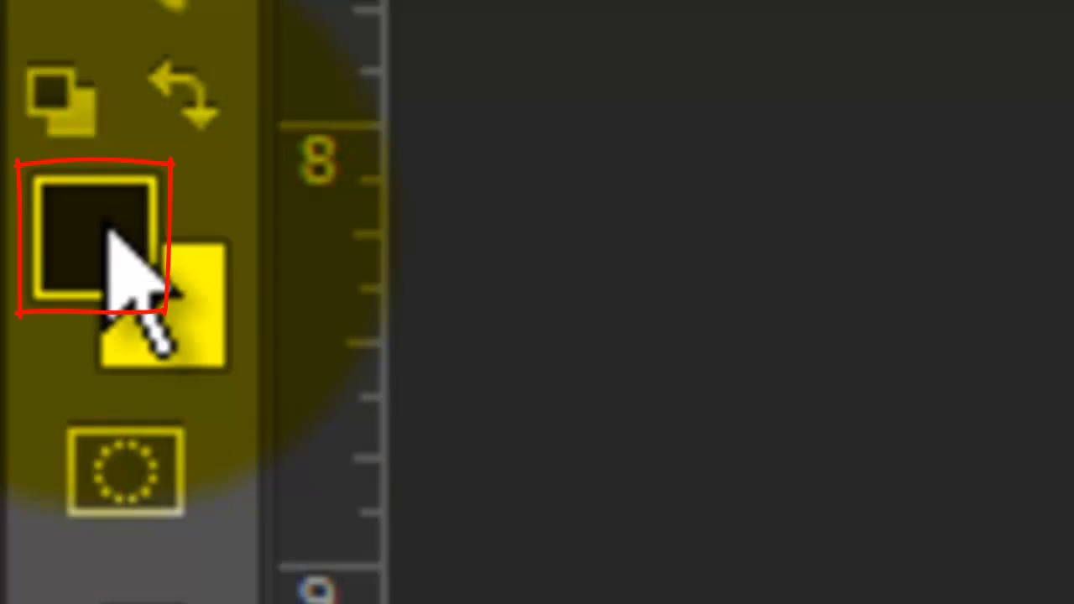
click(93, 235)
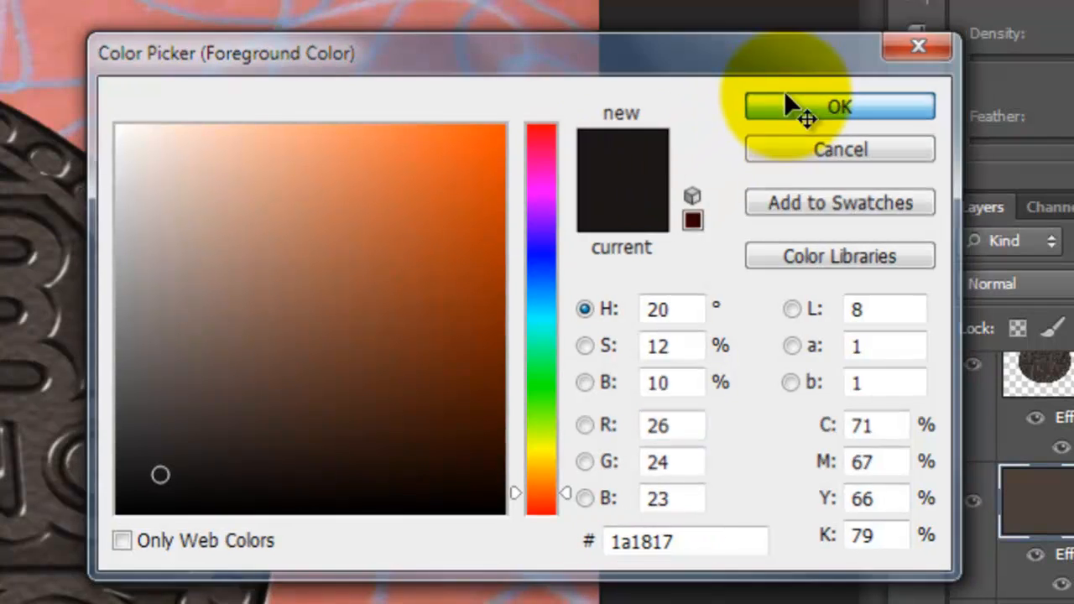
click(839, 106)
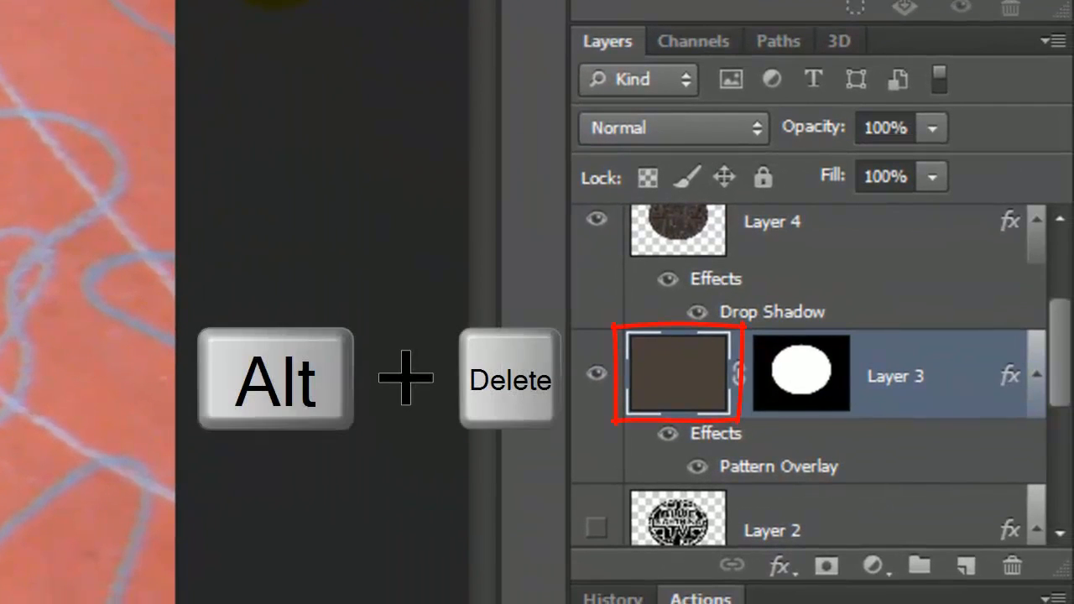
key(alt+Delete)
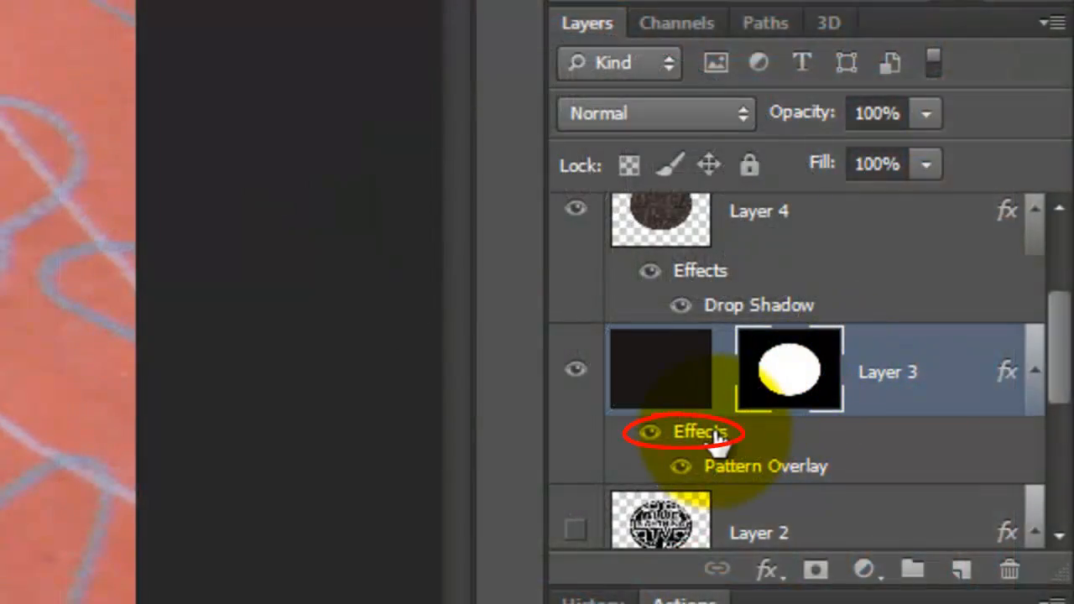
- Add an inner shadow to Layer 3 without global light: angle -90, distance 11, size 10
double_click(700, 432)
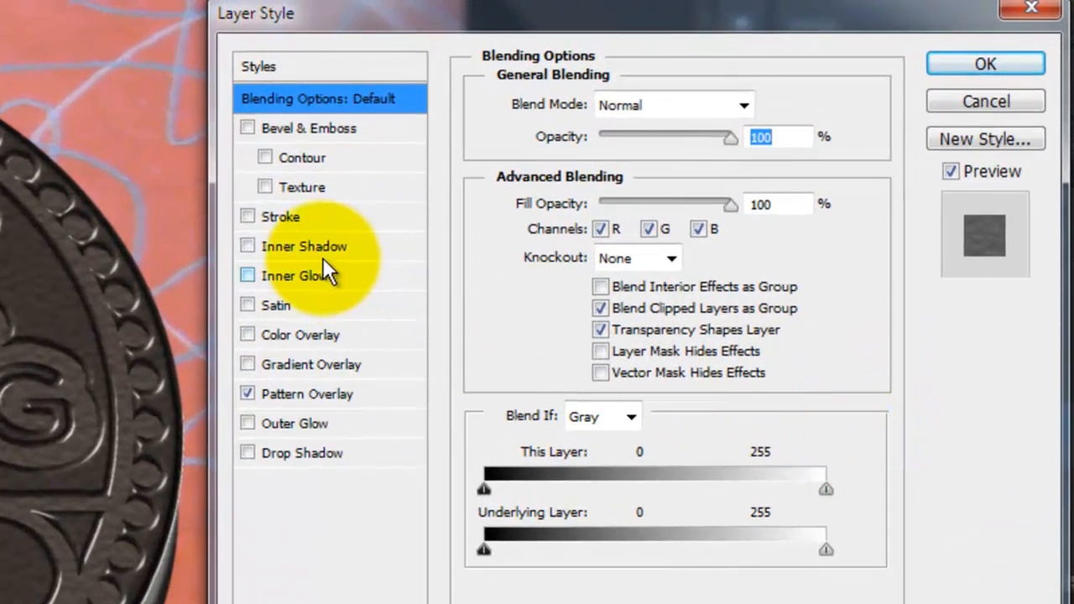
click(304, 246)
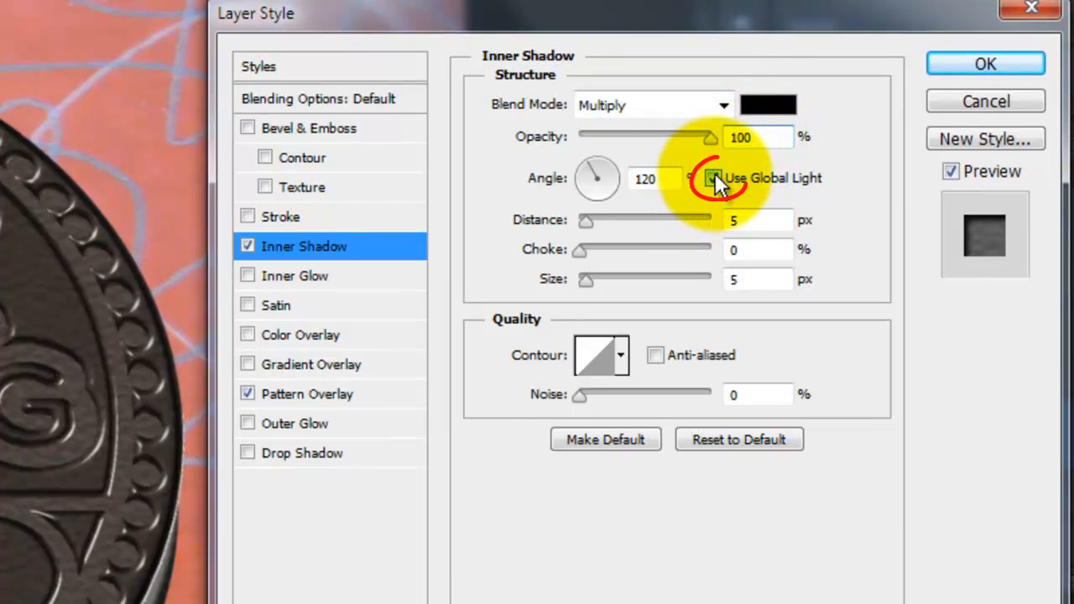
click(713, 177)
text(10)
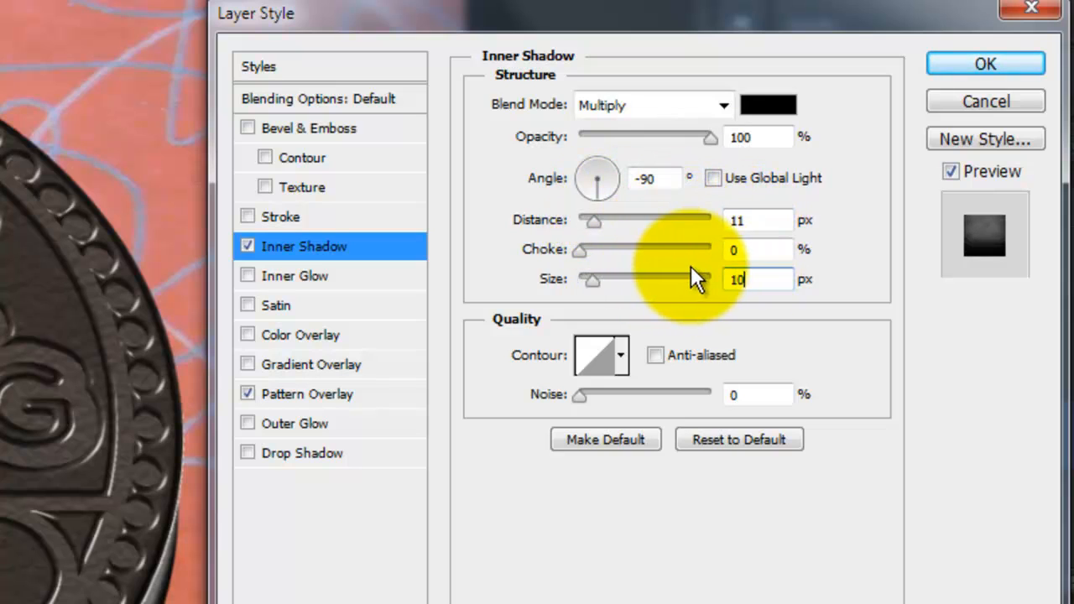
click(985, 64)
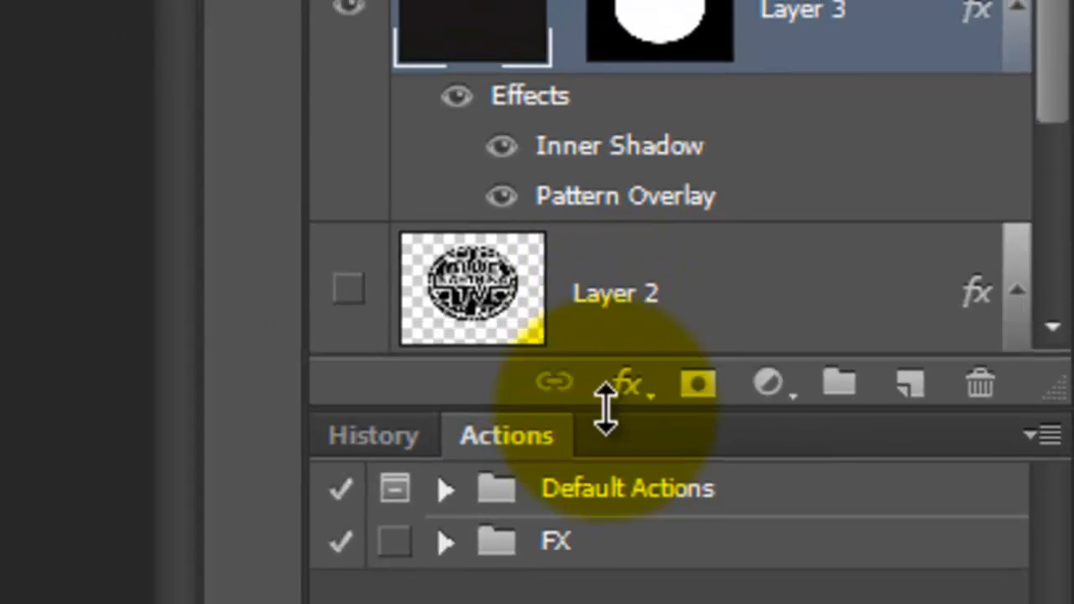
- Duplicate Layer 3 with its effects and reopen the original's Layer Style
key(ctrl+j)
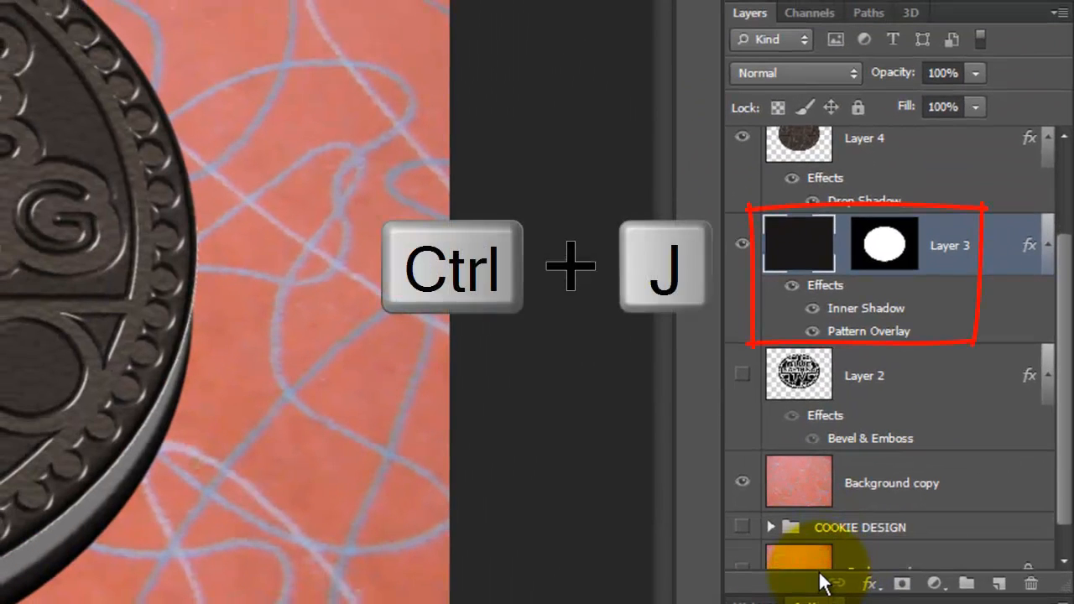
key(ctrl+j)
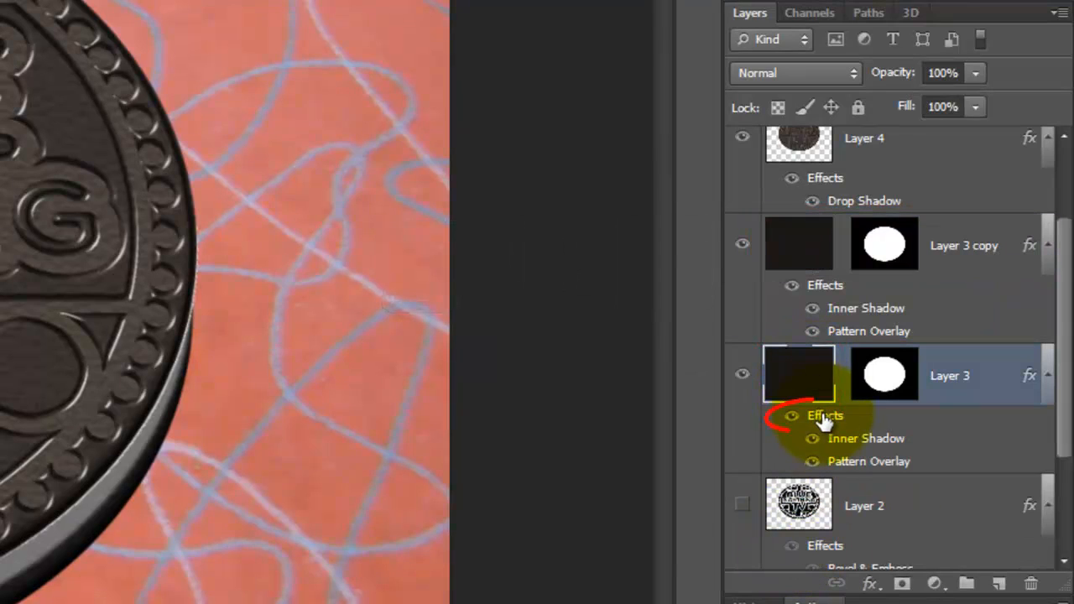
double_click(825, 416)
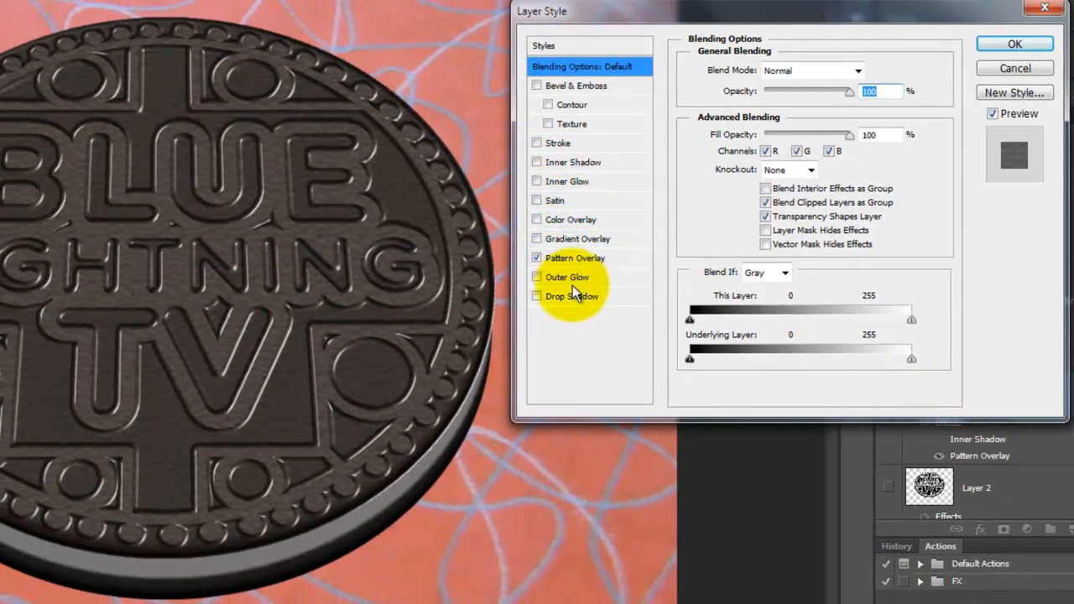
- Apply a drop shadow: 60% opacity, angle 135 without global light, distance 52, size 16
click(572, 296)
text(16)
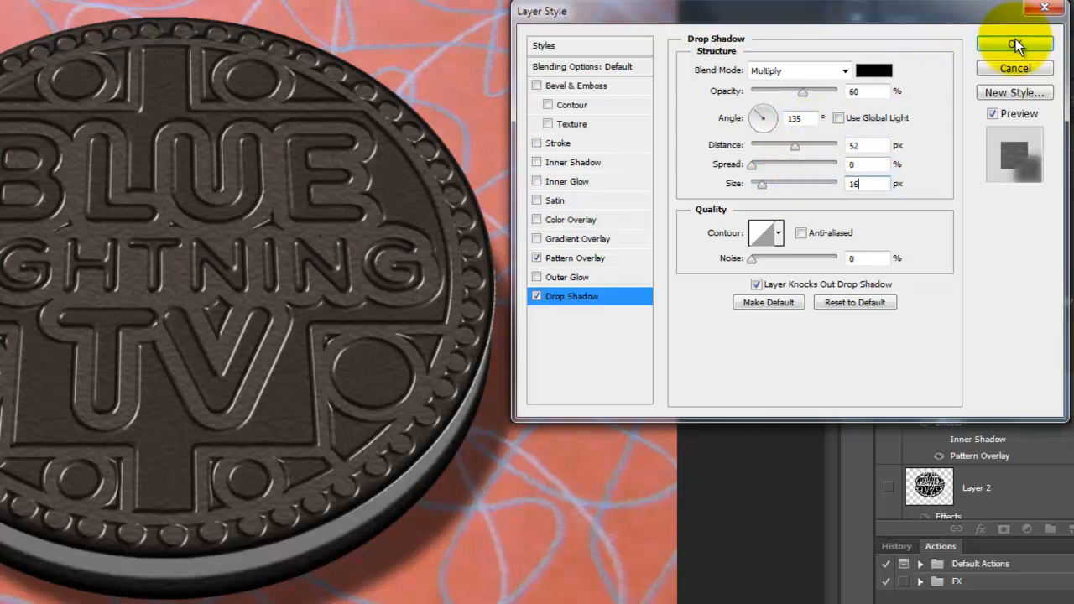
click(1015, 44)
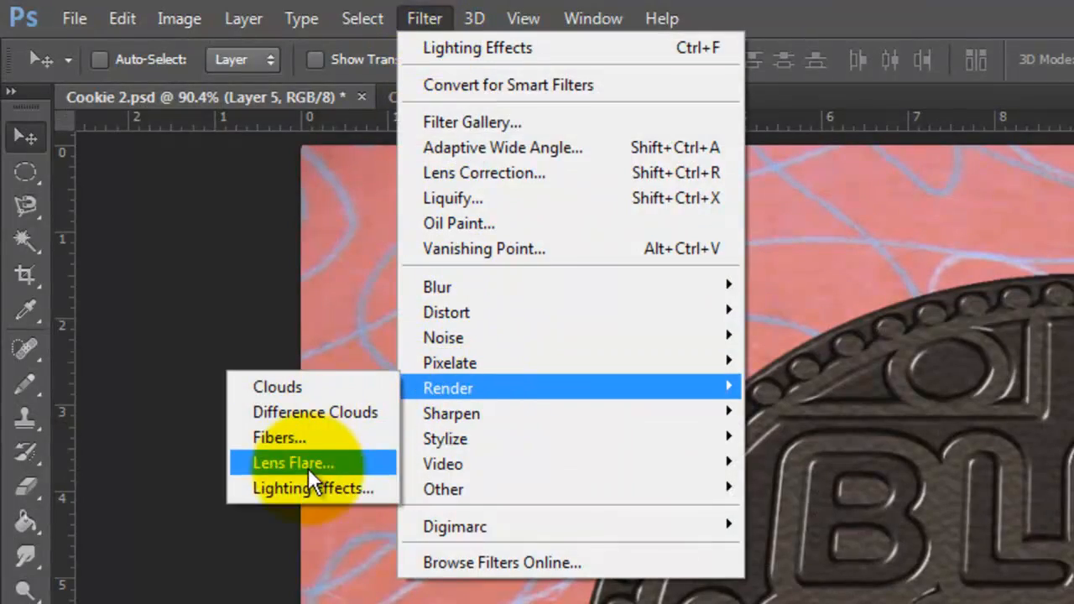
- Start the Lighting Effects filter and switch the light type from Point to Spot
click(310, 488)
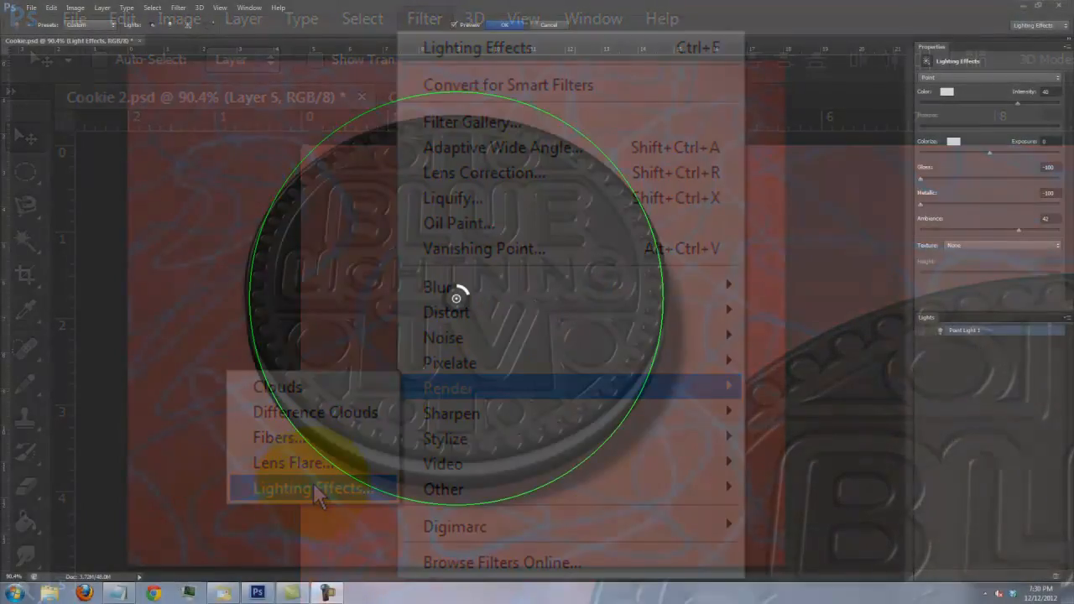
click(308, 488)
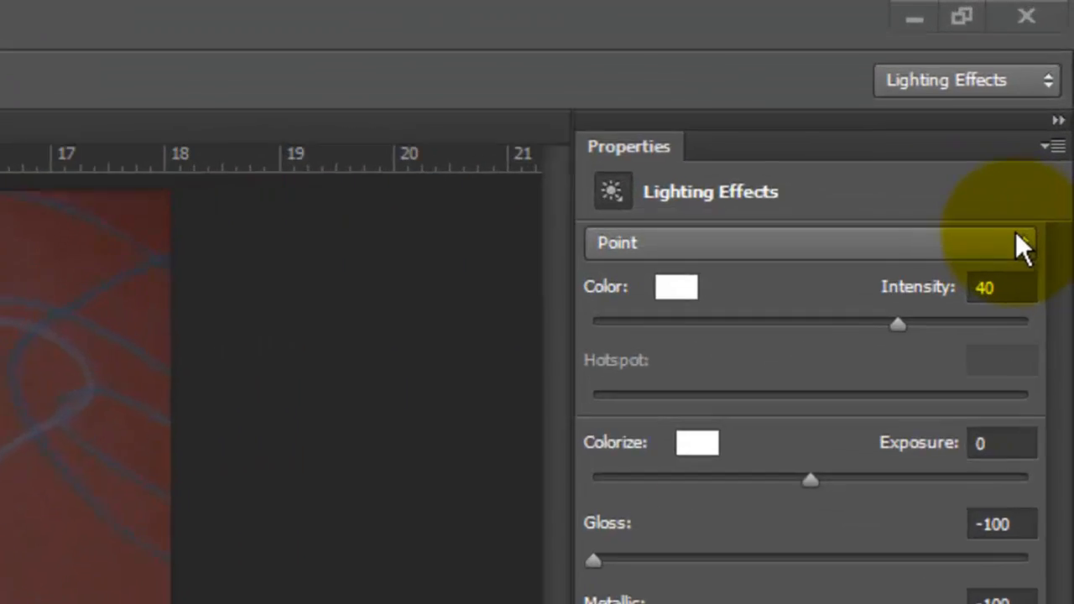
click(806, 242)
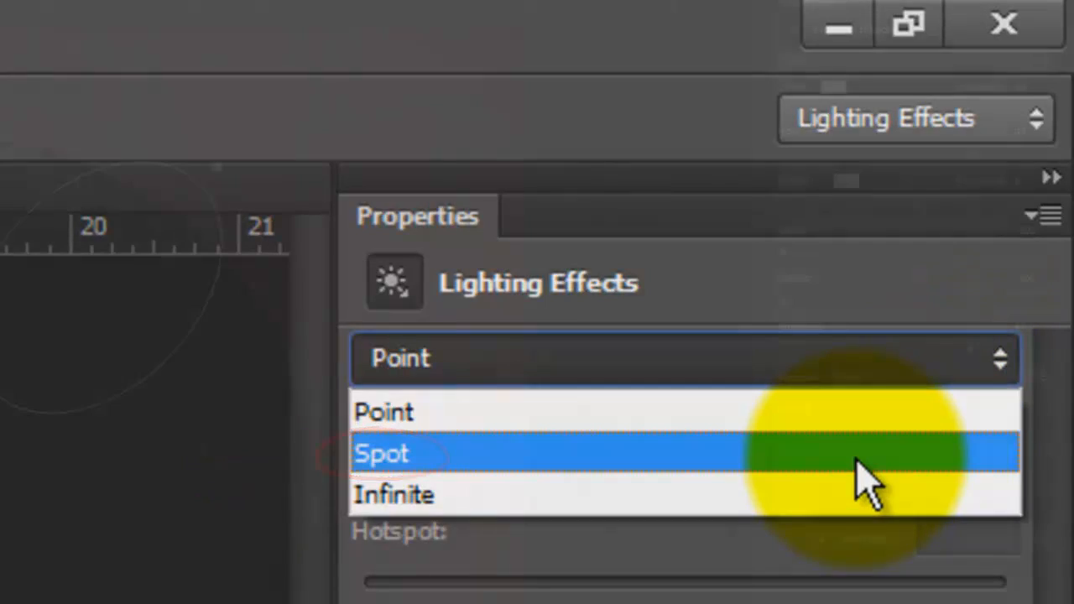
click(381, 453)
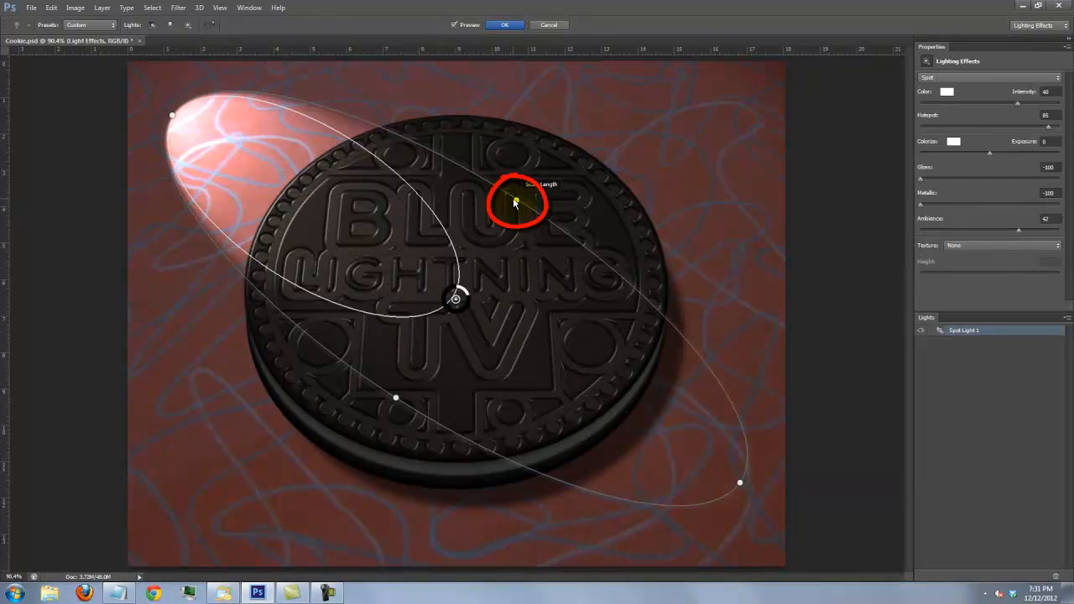
- Stretch, reposition and widen the spotlight so its beam sweeps from the upper left over the cookie
drag(517, 201, 558, 166)
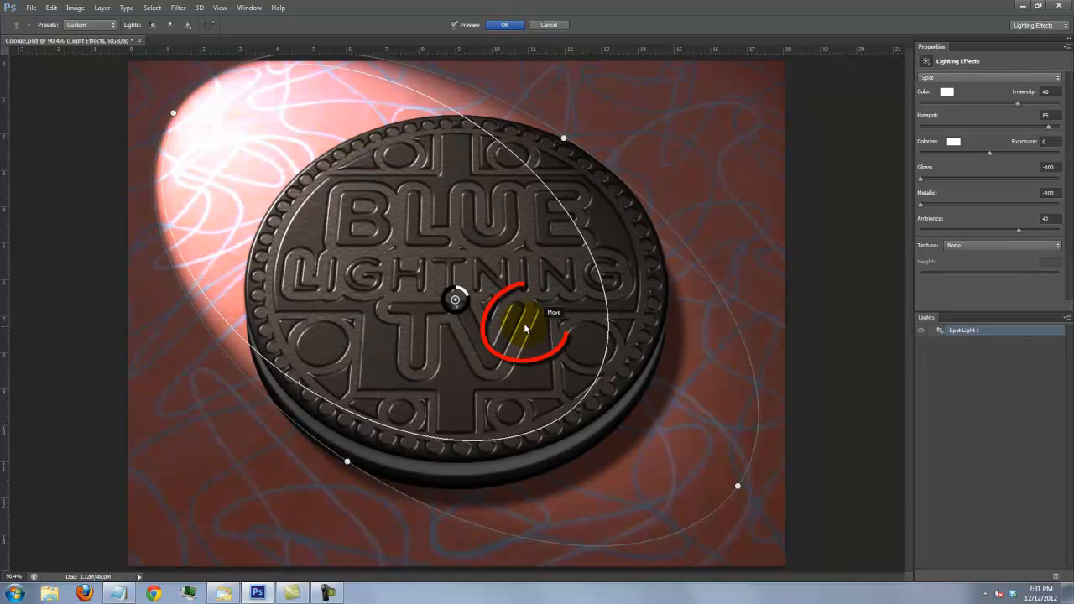
drag(525, 327, 462, 293)
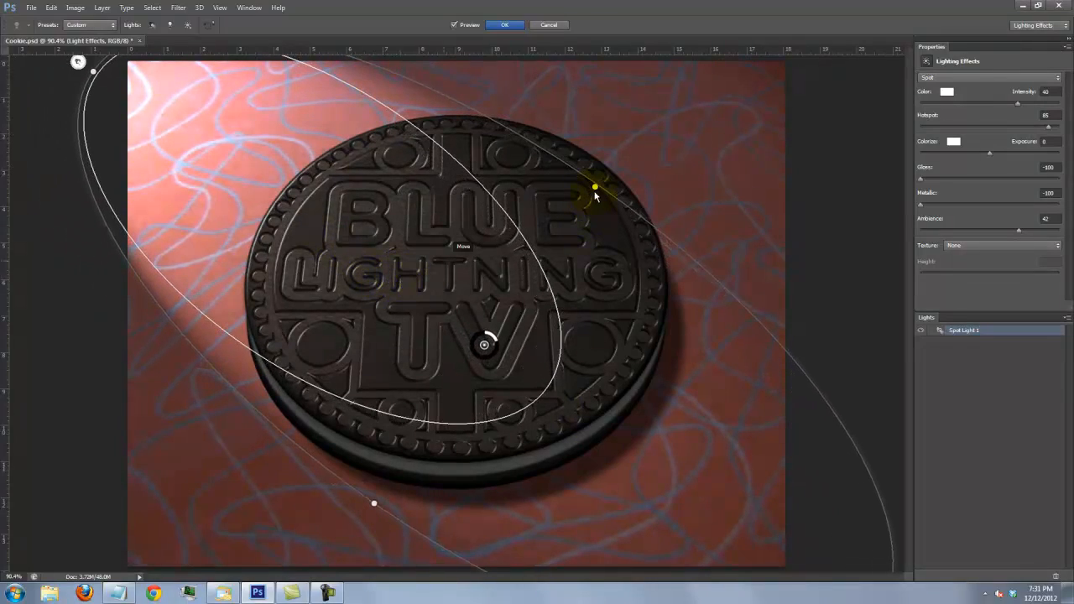
drag(595, 186, 607, 152)
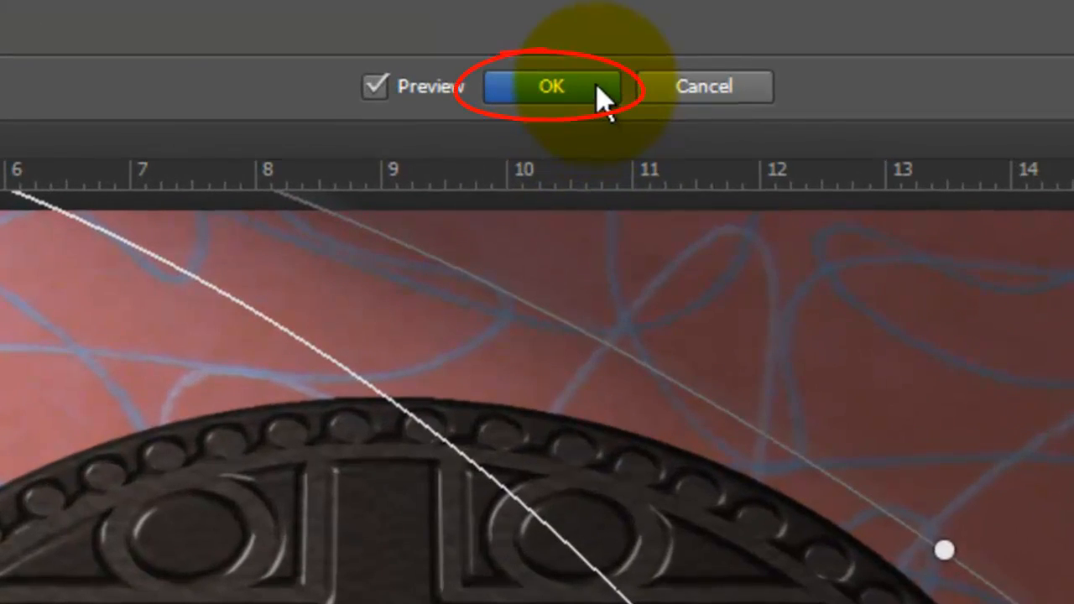
- Commit the spotlight, then start a drop shadow with Use Global Light off and its own angle
click(550, 87)
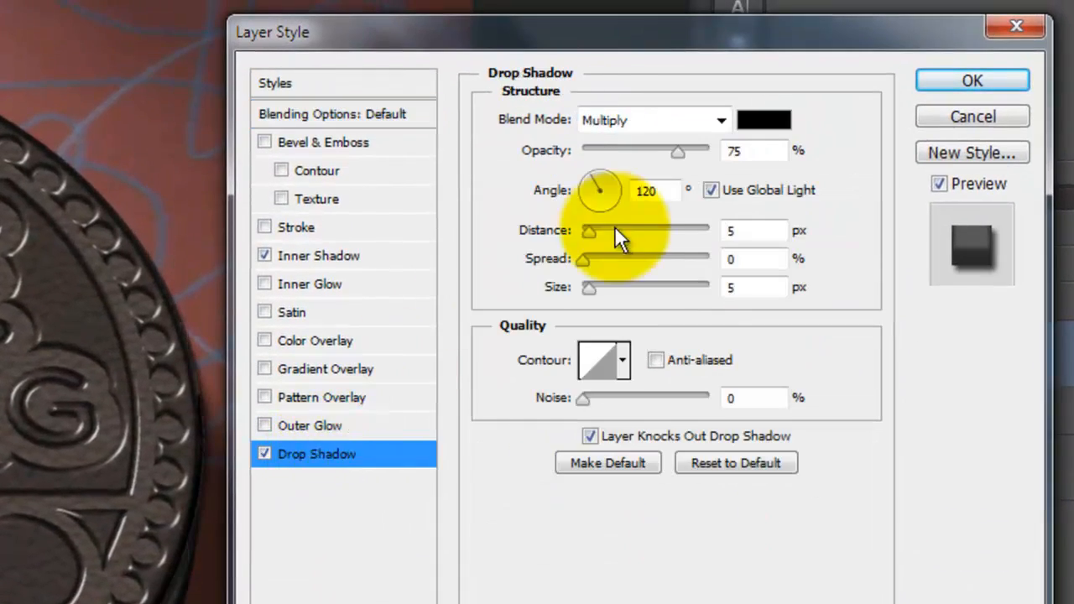
click(711, 190)
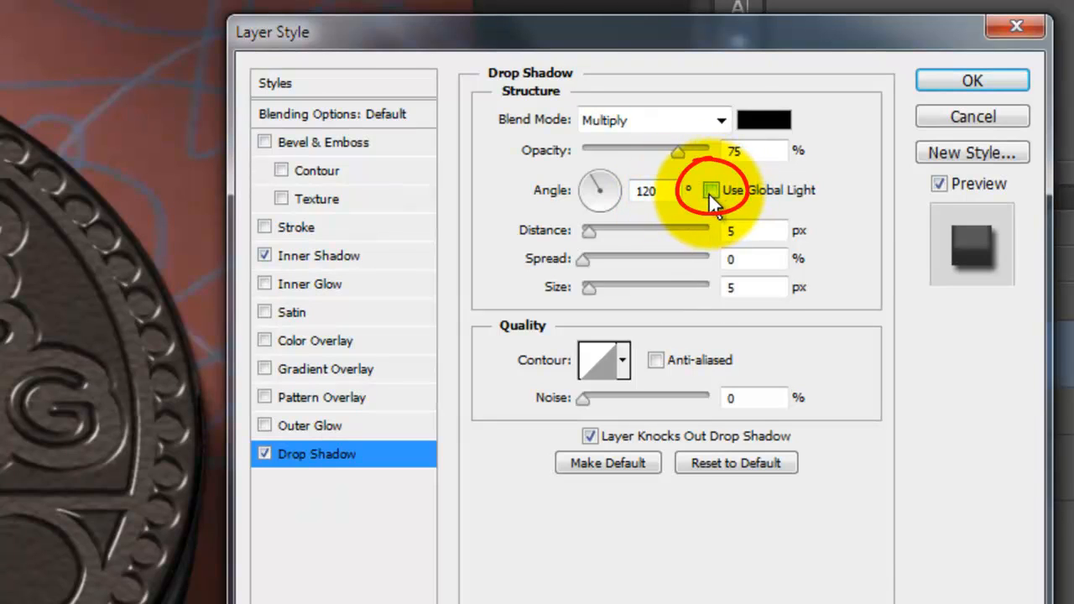
click(711, 190)
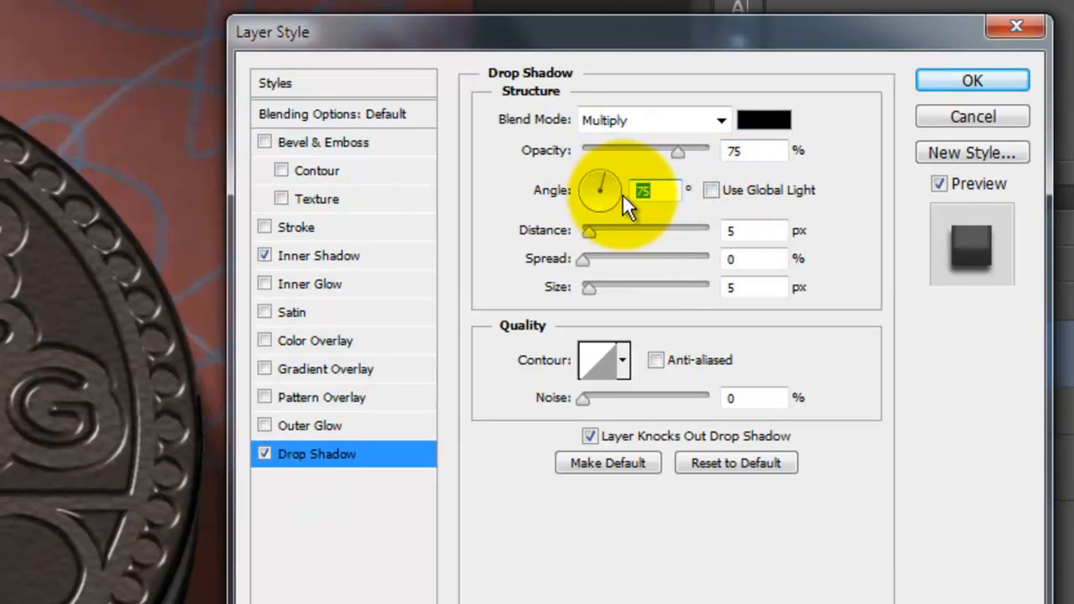